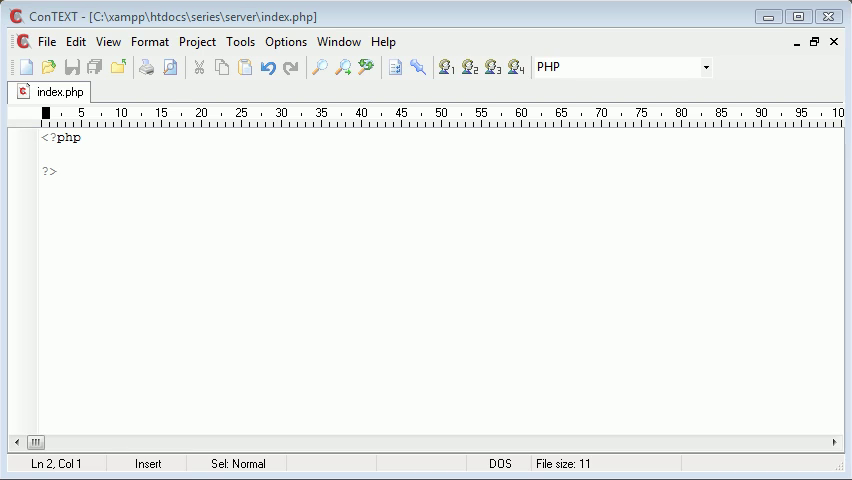
{"action": "mouse_move", "coordinate": [28, 170]}
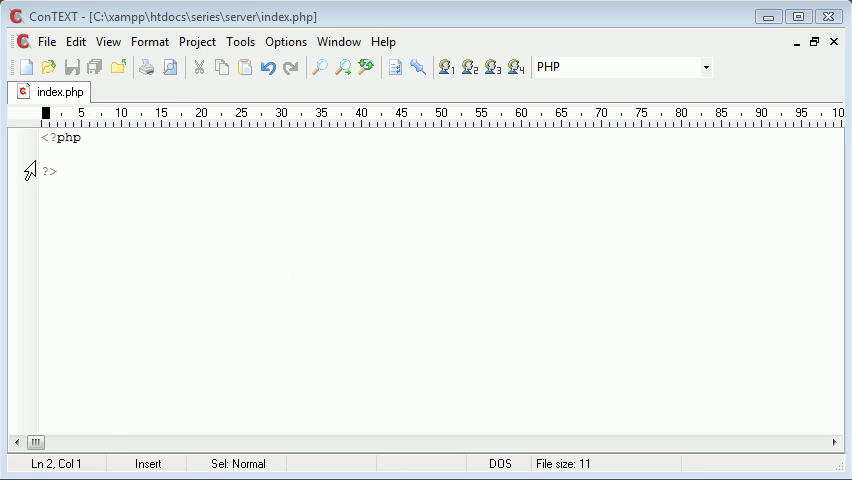
Step: Type $_SERVER[]; on a new line between the PHP tags of index.php
{"action": "type", "text": "$"}
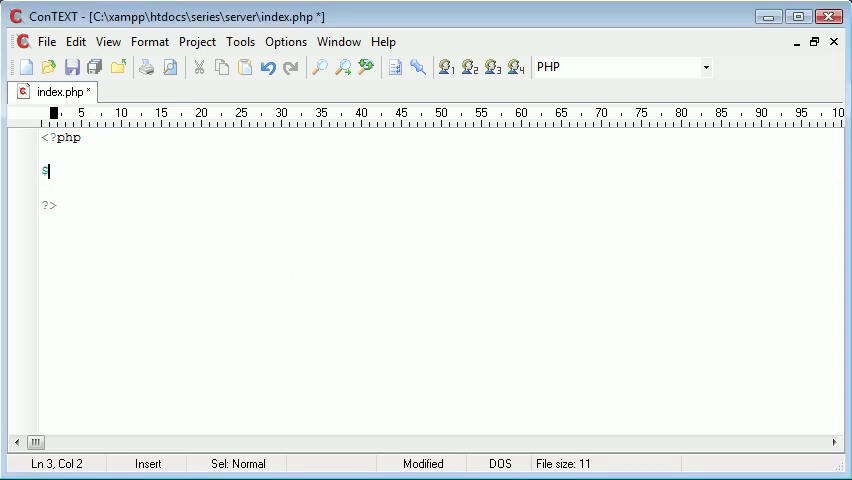
{"action": "type", "text": "_SER"}
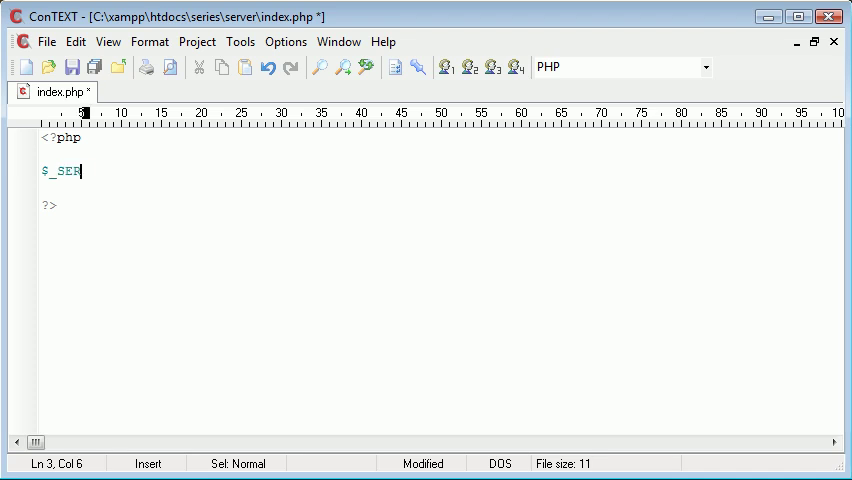
{"action": "type", "text": "RVER[];"}
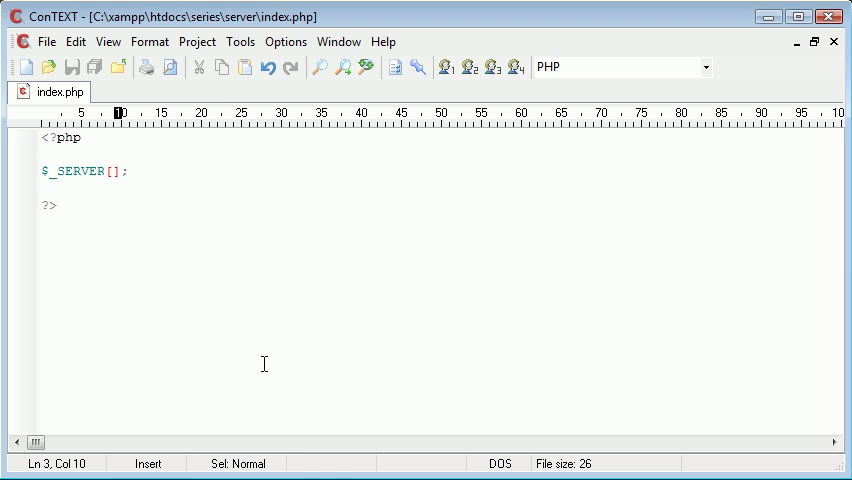
Step: Briefly swap the variable to $_SESSION and $_POST, then restore $_SERVER
{"action": "left_click", "coordinate": [40, 171]}
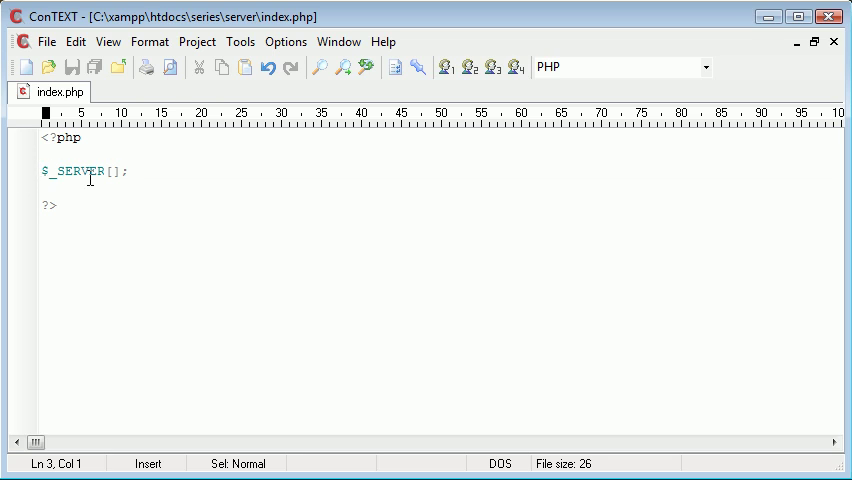
{"action": "mouse_move", "coordinate": [142, 208]}
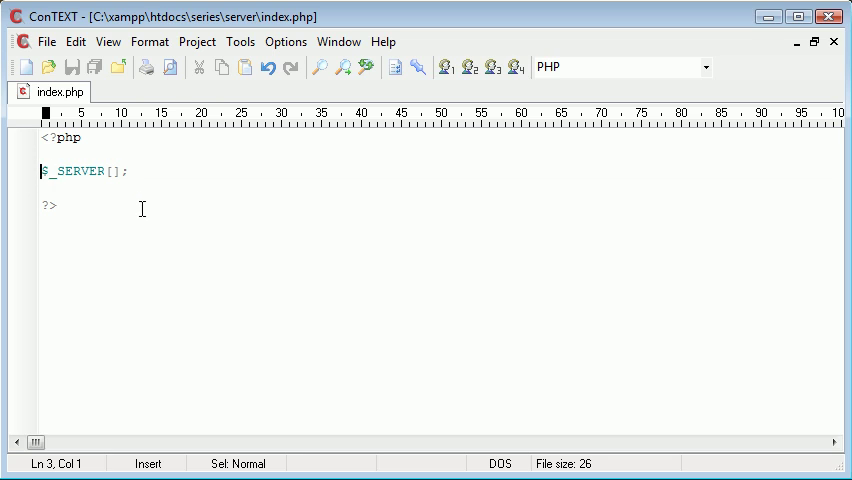
{"action": "double_click", "coordinate": [75, 171]}
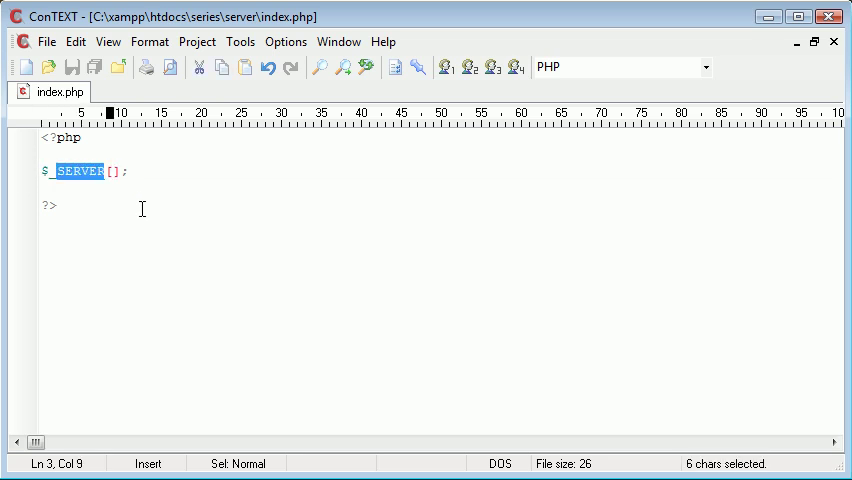
{"action": "type", "text": "_SESS"}
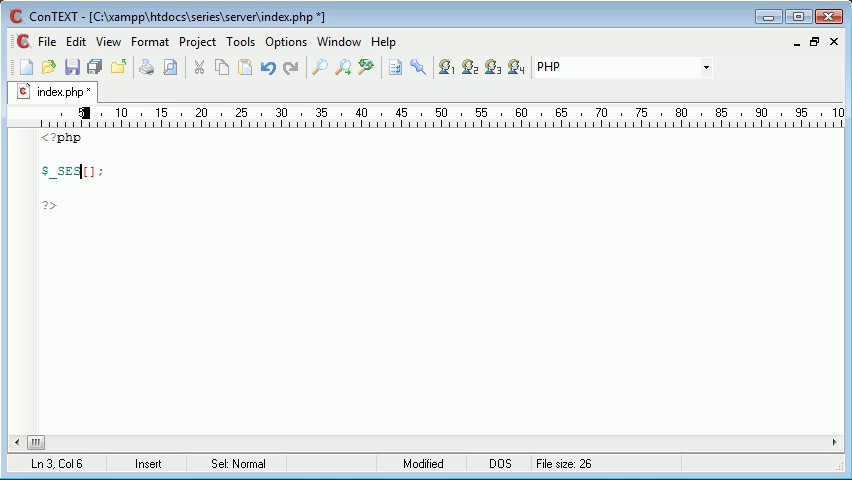
{"action": "type", "text": "$_POST"}
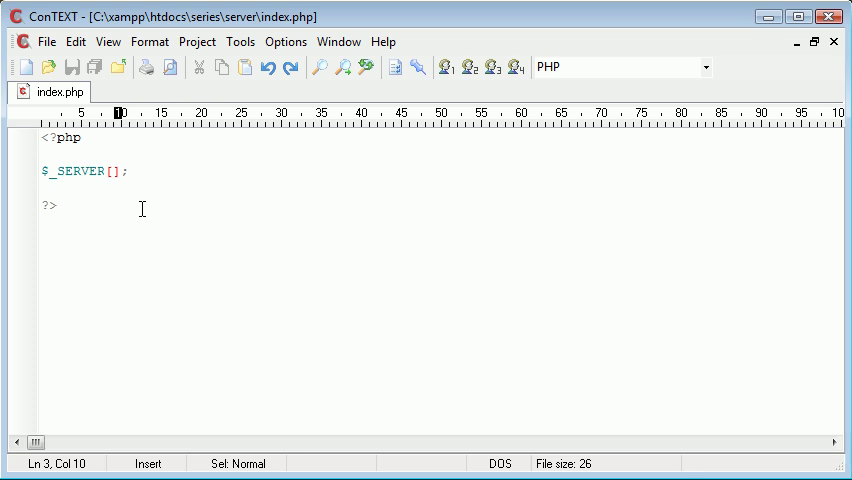
{"action": "left_click", "coordinate": [112, 171]}
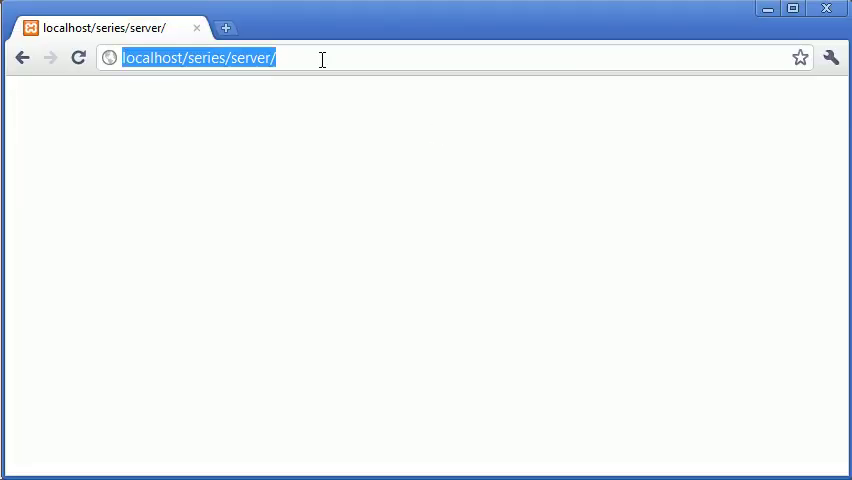
{"action": "key", "text": "Return"}
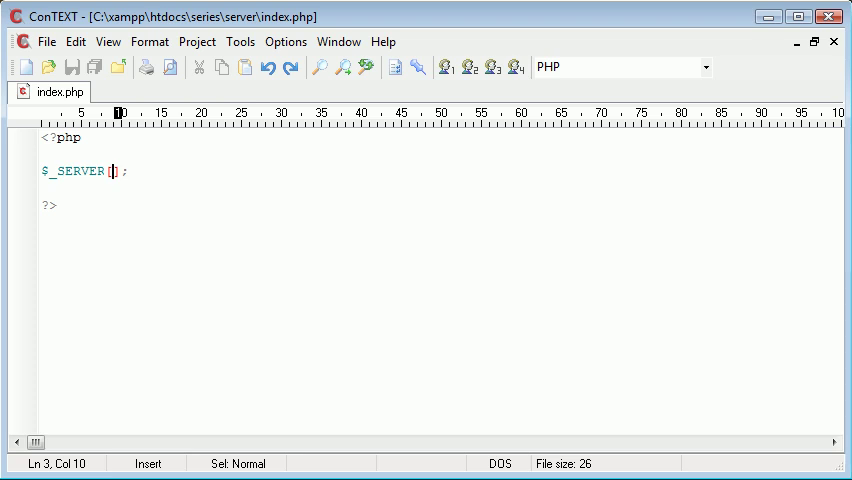
Step: Put 'SCRIPT_NAME' inside the $_SERVER brackets and save index.php
{"action": "type", "text": "''"}
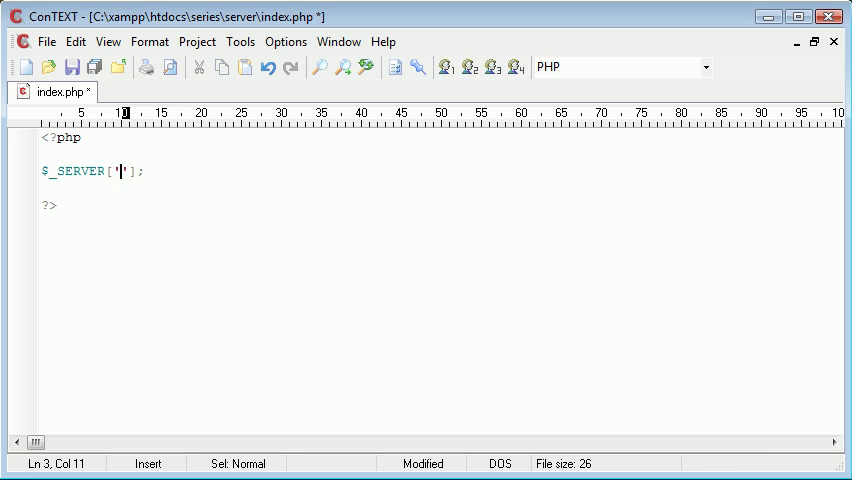
{"action": "key", "text": "ctrl+s"}
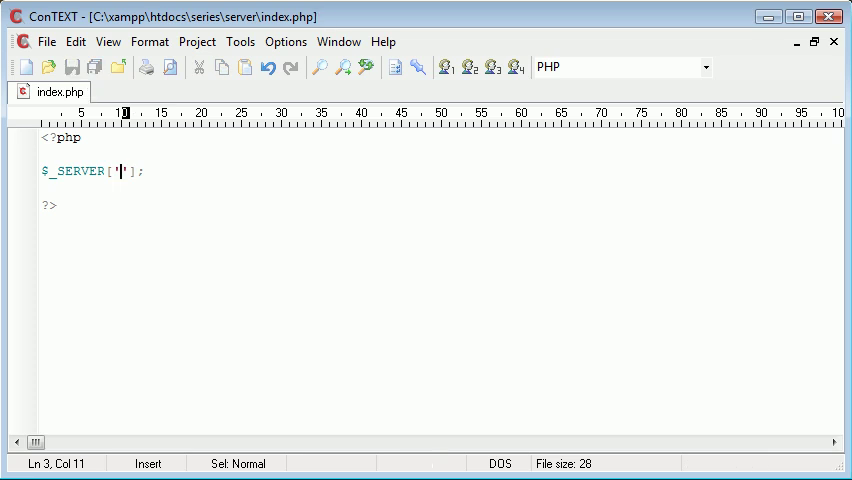
{"action": "type", "text": "SCRIPT"}
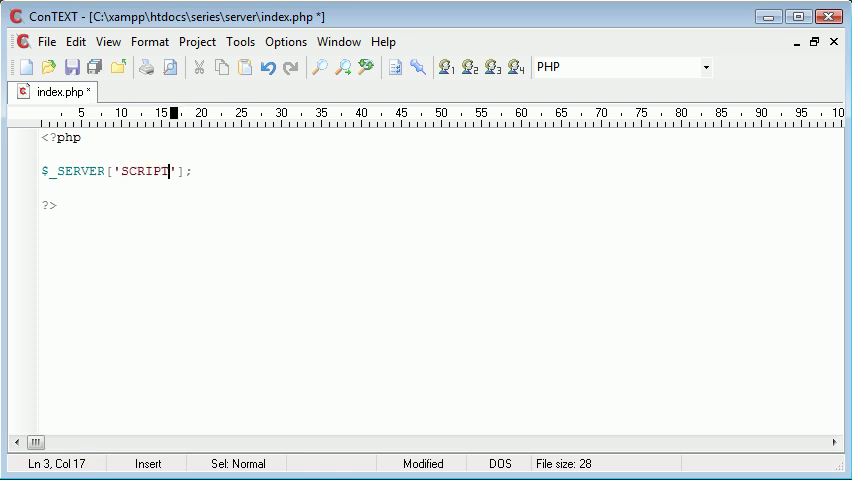
{"action": "type", "text": "_NAME"}
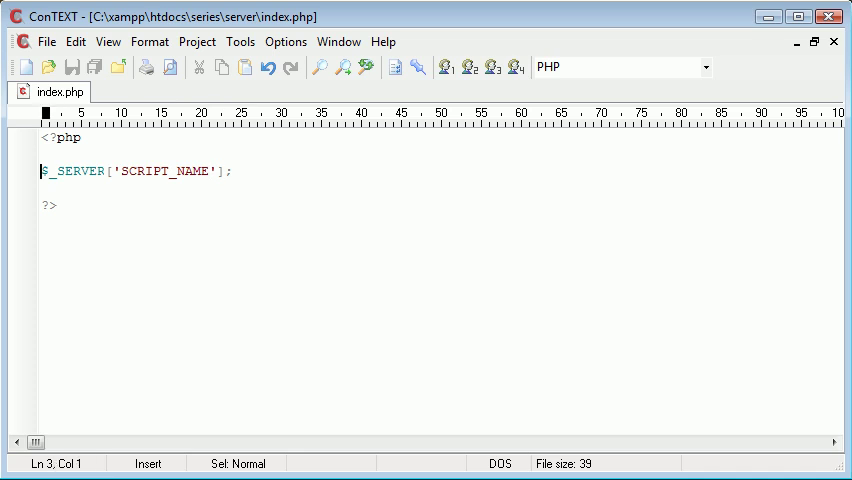
Step: Assign $_SERVER['SCRIPT_NAME'] to $script_name and echo $script_name
{"action": "type", "text": "$sc"}
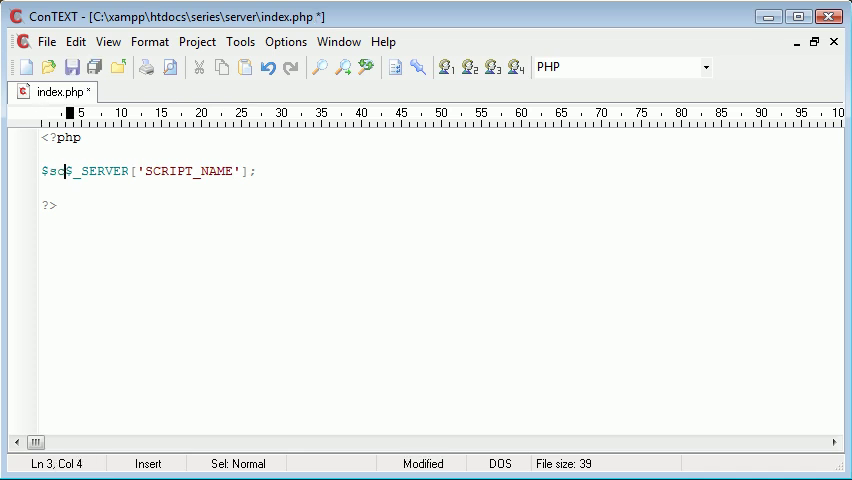
{"action": "type", "text": "ript_name ="}
{"action": "type", "text": "ech"}
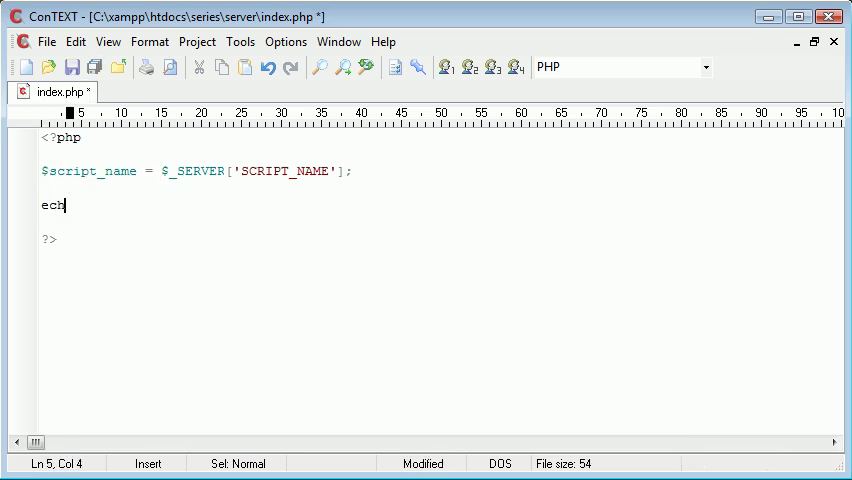
{"action": "type", "text": "o $script_name;"}
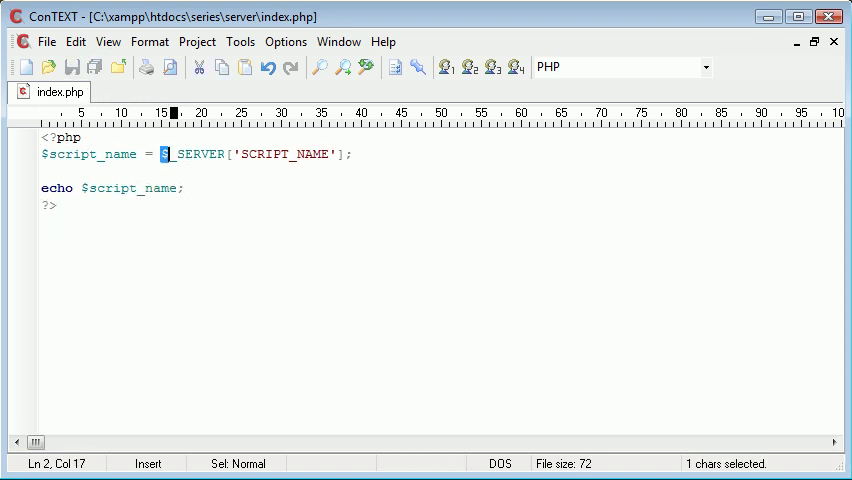
{"action": "left_click", "coordinate": [229, 154]}
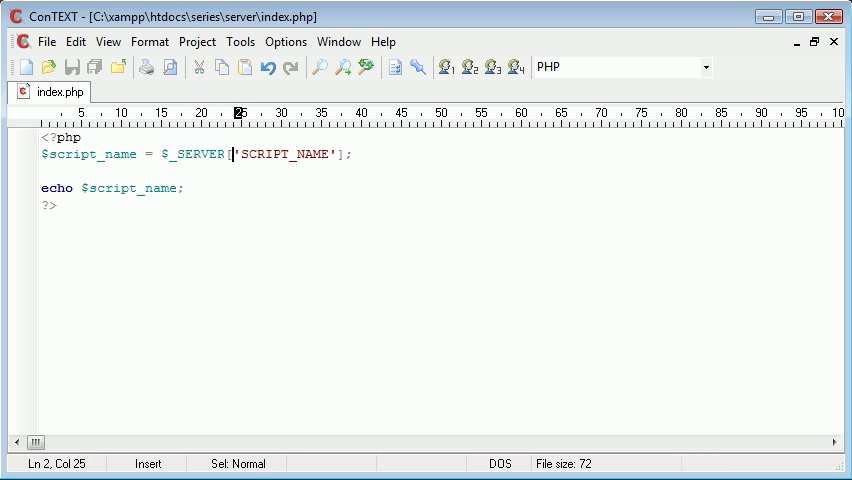
{"action": "double_click", "coordinate": [285, 154]}
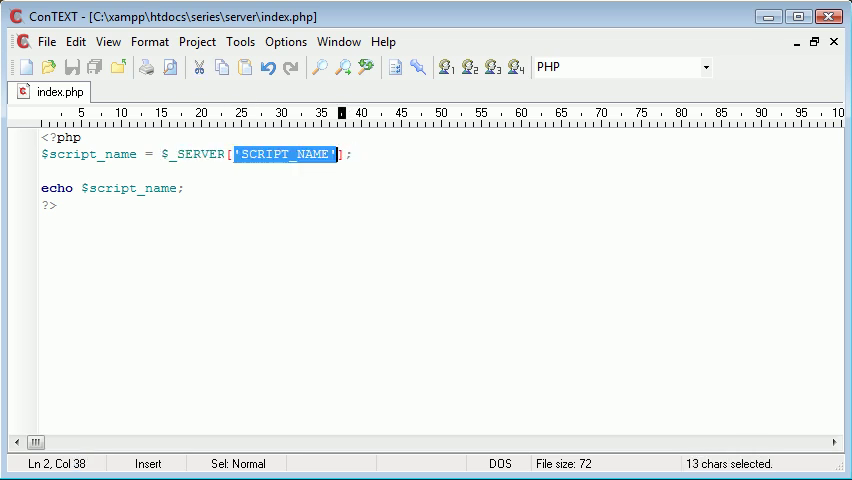
{"action": "left_click", "coordinate": [328, 154]}
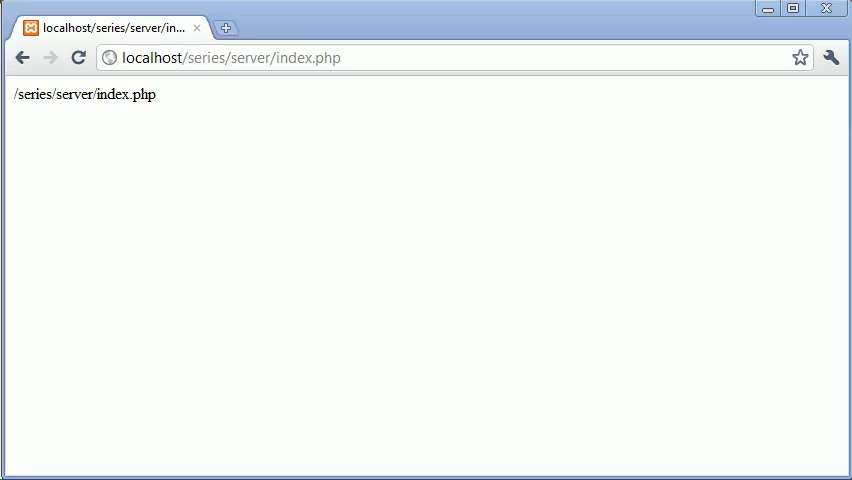
Step: Refresh localhost/series/server/index.php in Chrome to see /series/server/index.php printed
{"action": "left_click", "coordinate": [230, 57]}
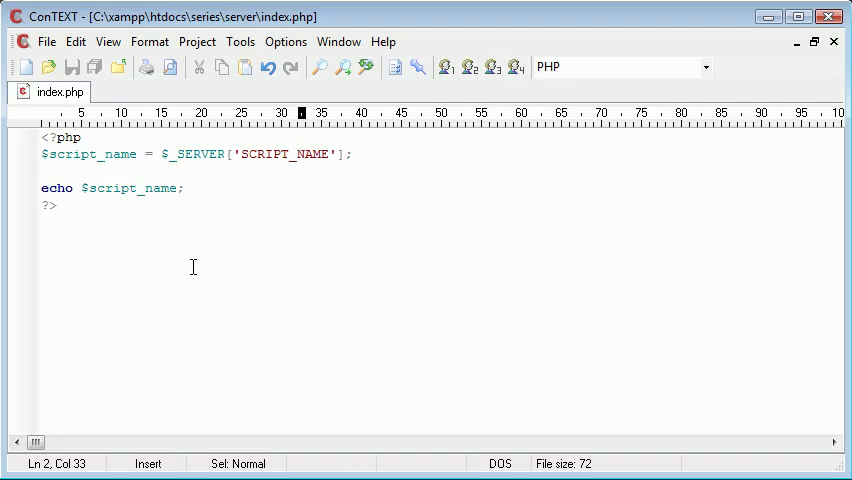
Step: Start a new document with a <form method="POST"> element
{"action": "left_click", "coordinate": [25, 67]}
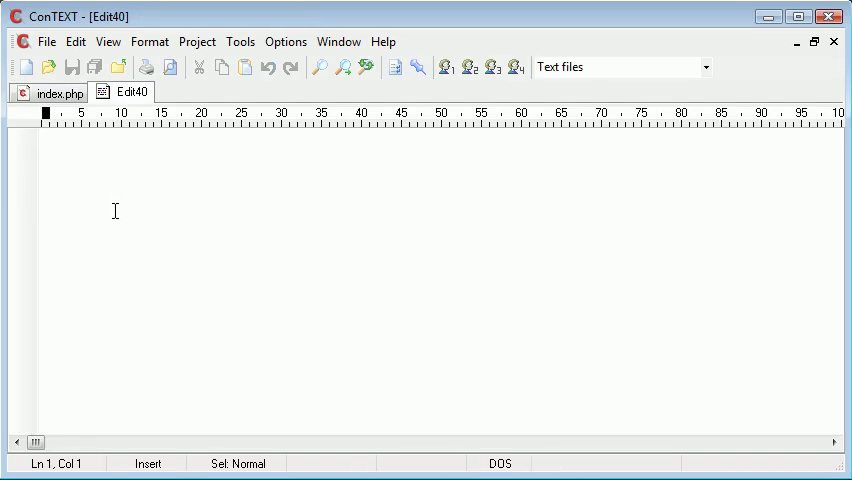
{"action": "type", "text": "<form action=\"\">"}
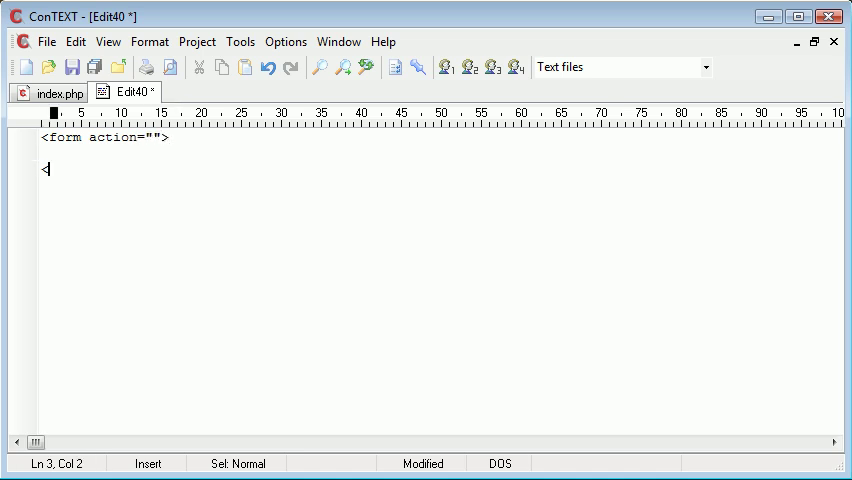
{"action": "type", "text": "</form>"}
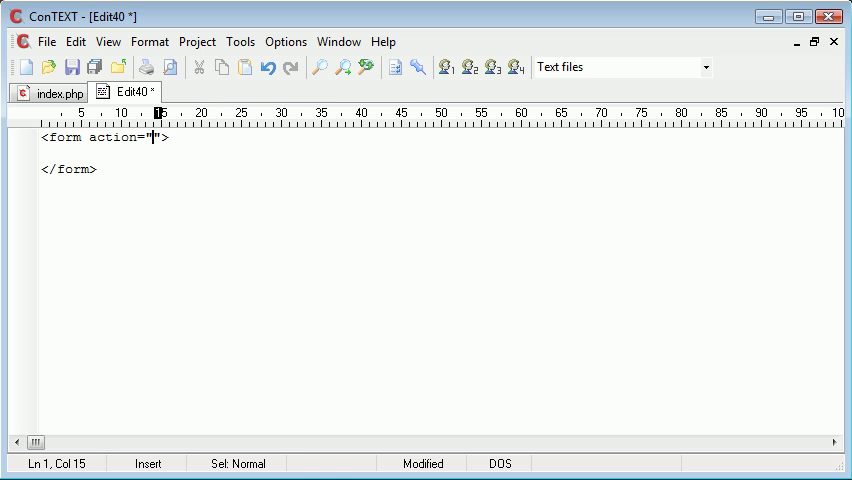
{"action": "type", "text": "met"}
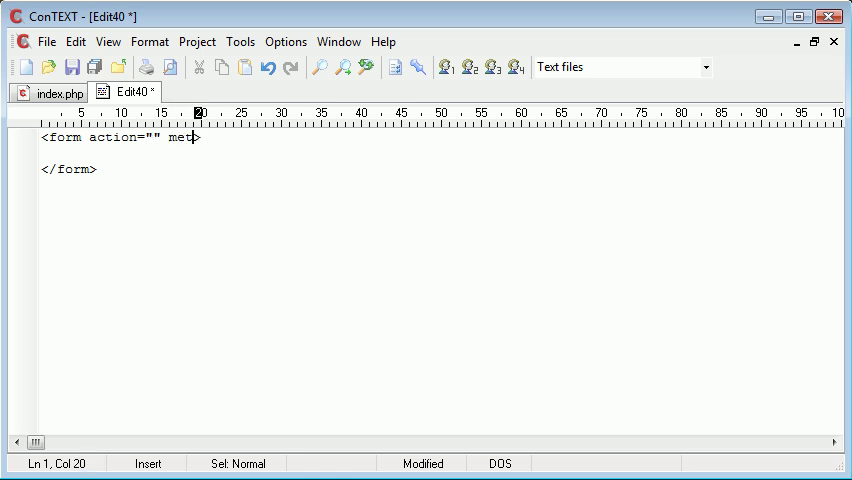
{"action": "type", "text": "hod=\"E\""}
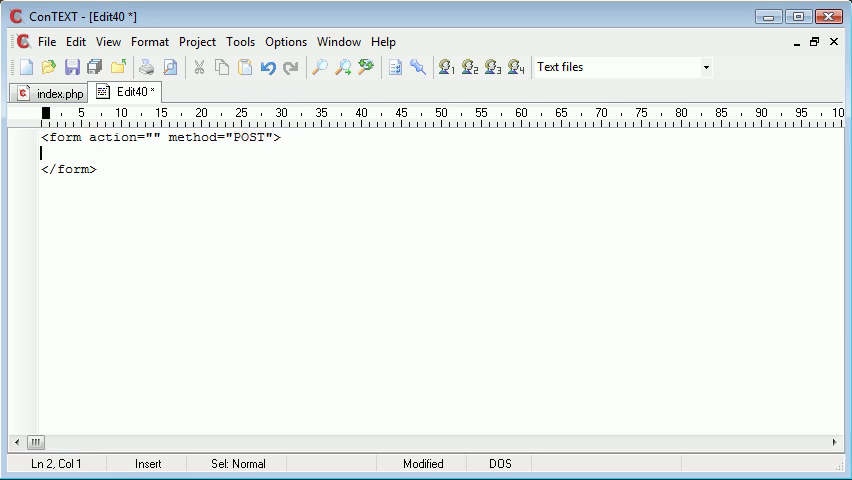
Step: Add a submit input named 'submit' labelled Submit, and save as header.inc.php
{"action": "type", "text": "<INPUT TYPE="}
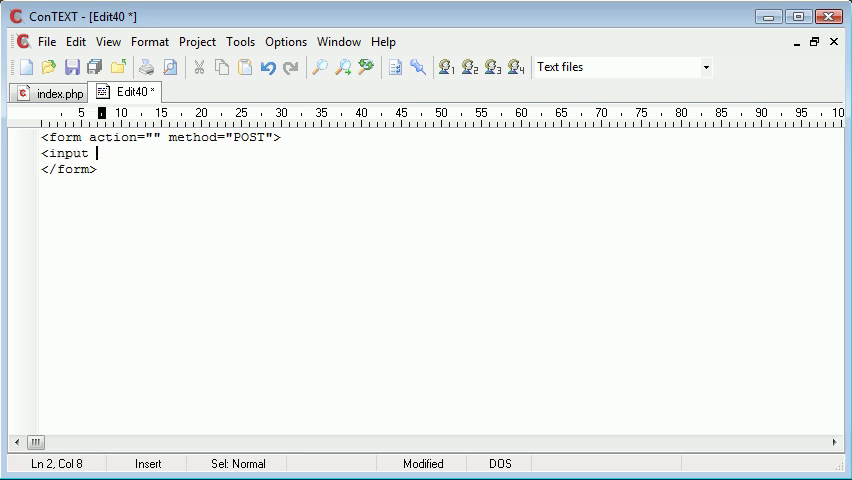
{"action": "type", "text": "type=\"\">"}
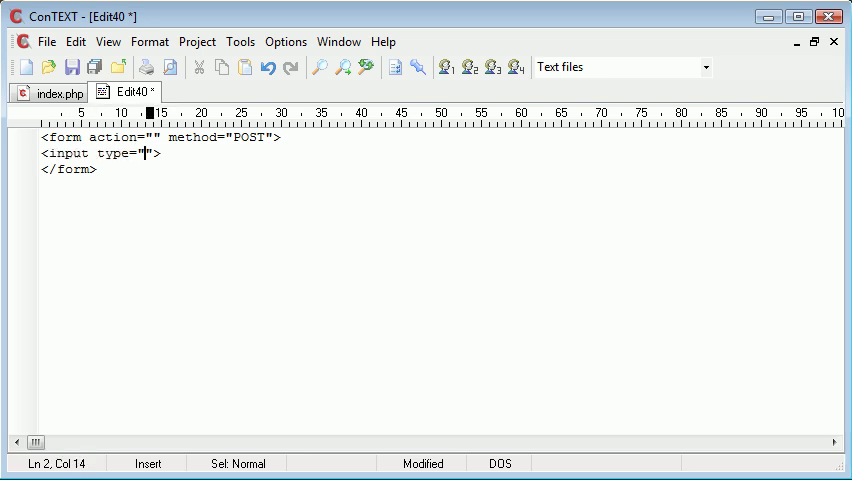
{"action": "type", "text": "sub"}
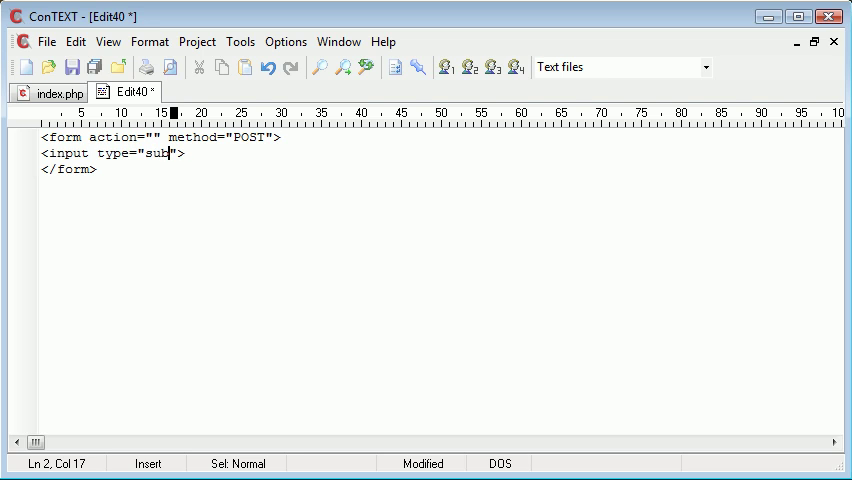
{"action": "type", "text": "mit\" name="}
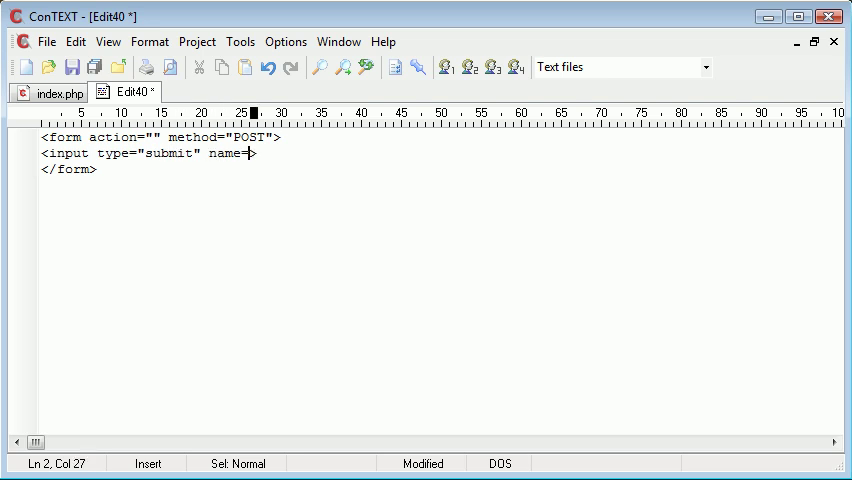
{"action": "type", "text": "\"submit\" value=\"\""}
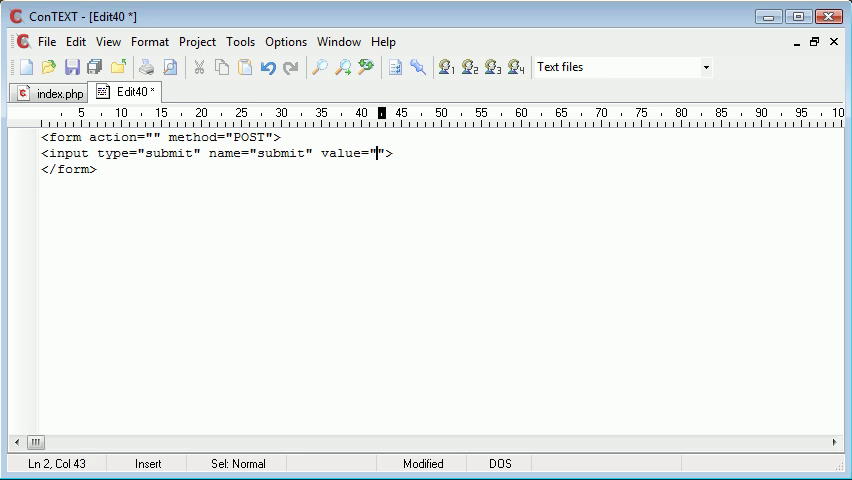
{"action": "type", "text": "Submit"}
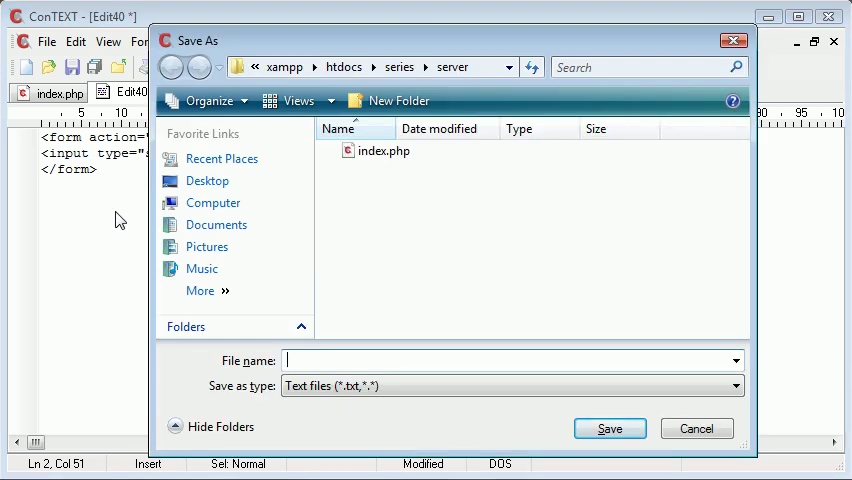
{"action": "type", "text": "header.inc."}
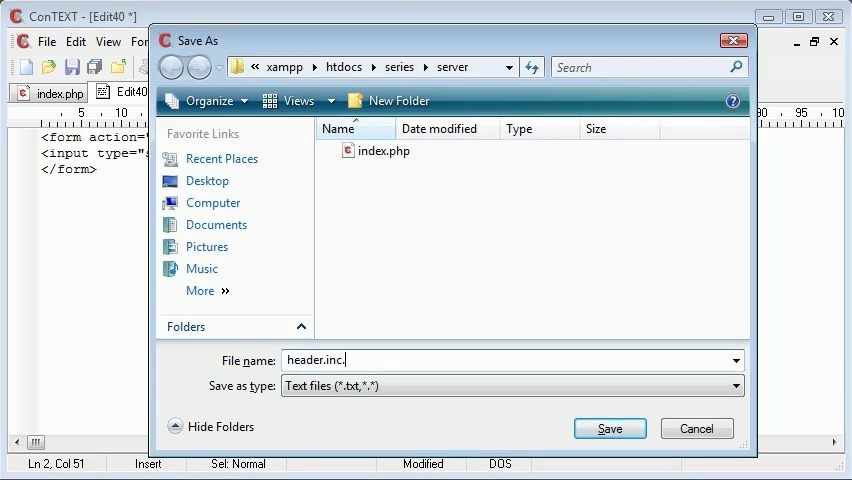
{"action": "left_click", "coordinate": [608, 428]}
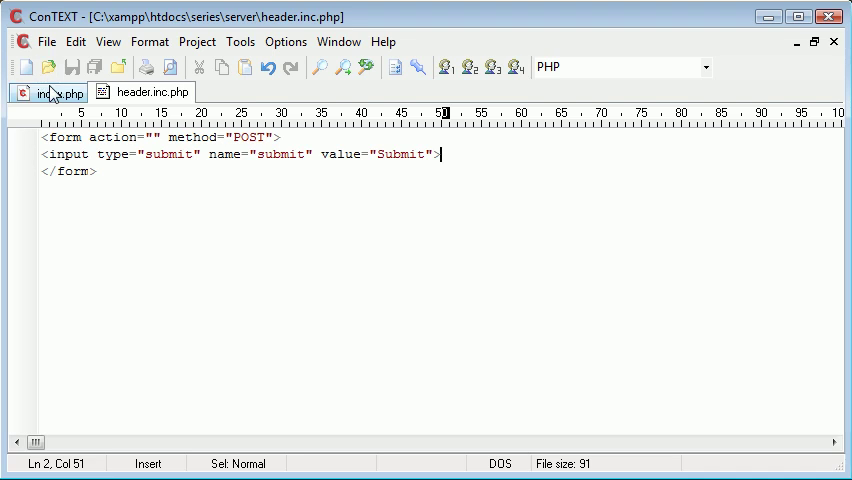
Step: Add include 'header.inc.php'; under <?php in index.php and save
{"action": "left_click", "coordinate": [48, 92]}
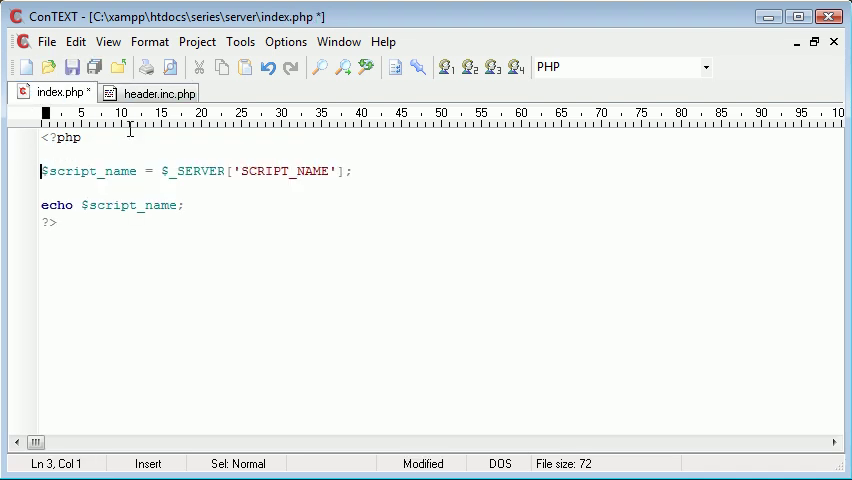
{"action": "type", "text": "incl"}
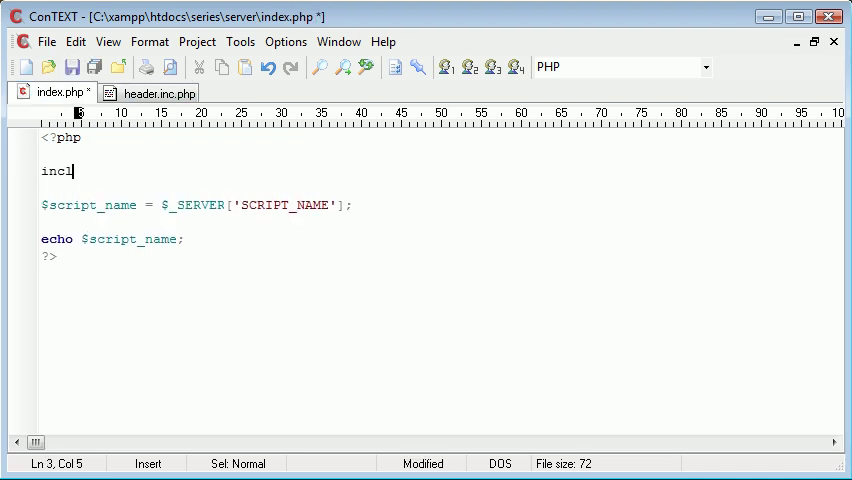
{"action": "type", "text": "ude '';"}
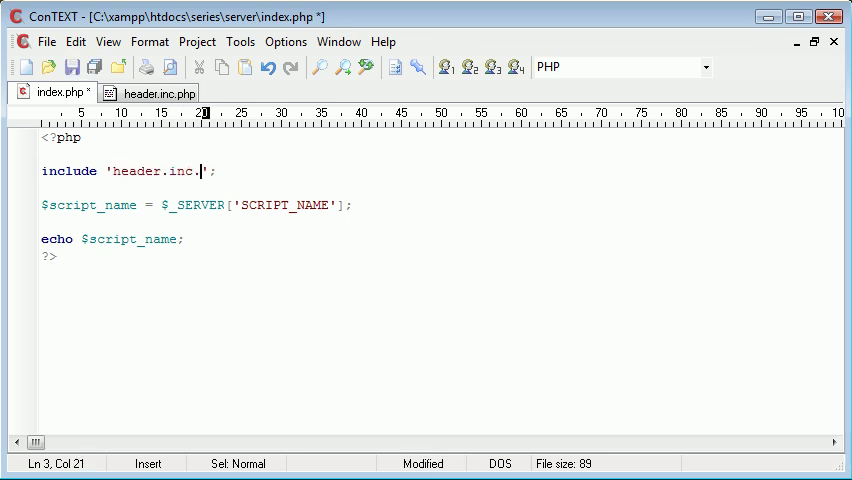
{"action": "type", "text": "php"}
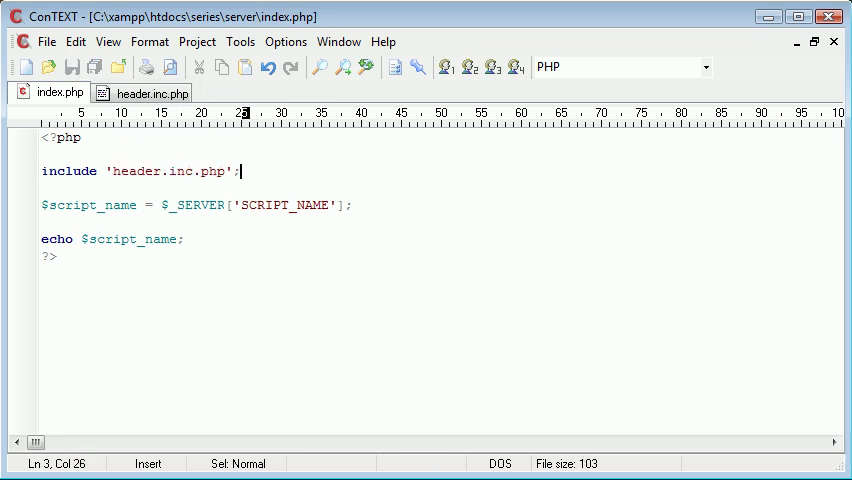
Step: Switch between the header.inc.php and index.php tabs and start a new blank file
{"action": "left_click", "coordinate": [151, 92]}
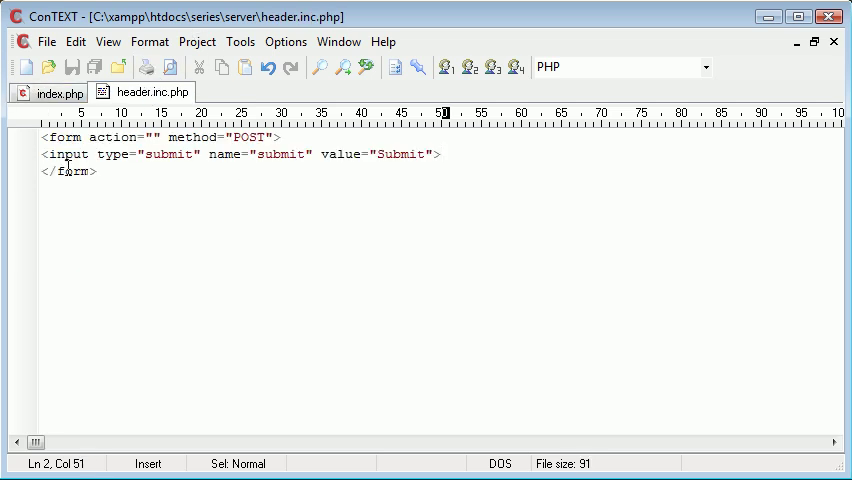
{"action": "left_click", "coordinate": [49, 92]}
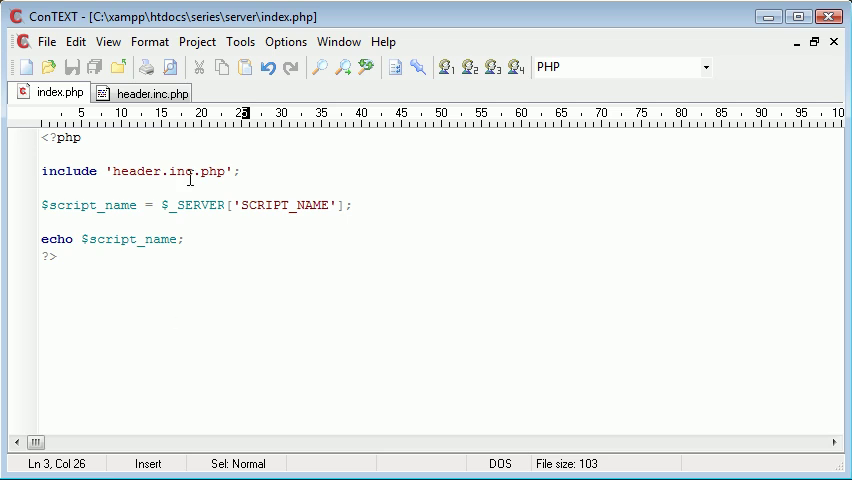
{"action": "left_click", "coordinate": [150, 92]}
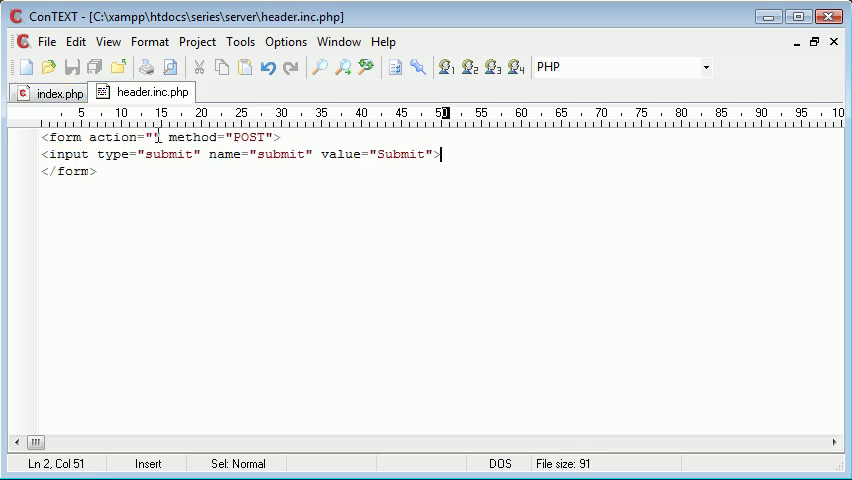
{"action": "left_click", "coordinate": [24, 66]}
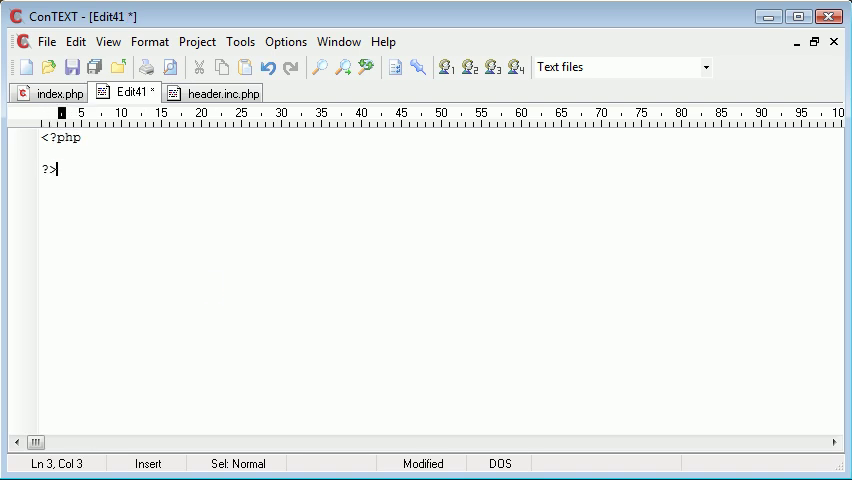
Step: Save the new file as anotherpage.php containing include 'header.inc.php';
{"action": "left_click", "coordinate": [71, 67]}
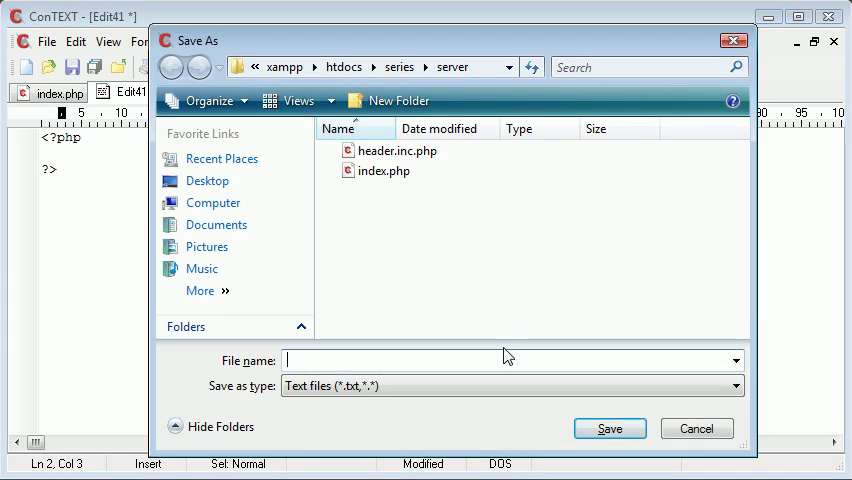
{"action": "type", "text": "anotherp"}
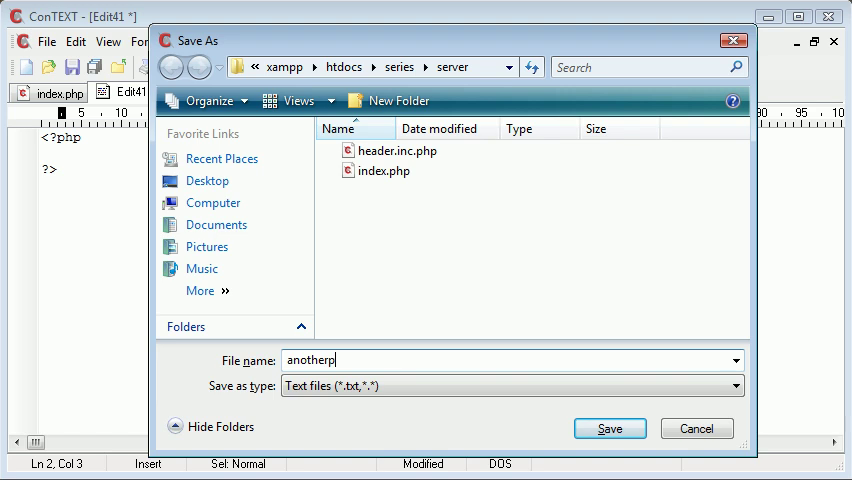
{"action": "left_click", "coordinate": [609, 428]}
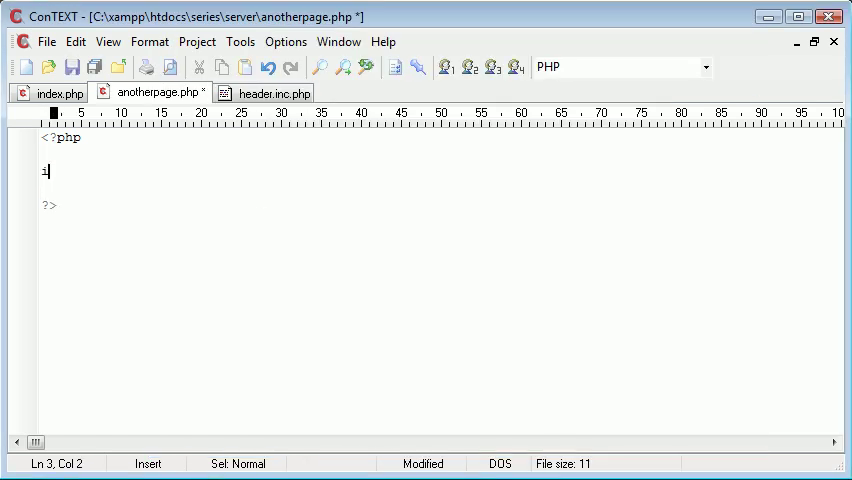
{"action": "type", "text": "include '';"}
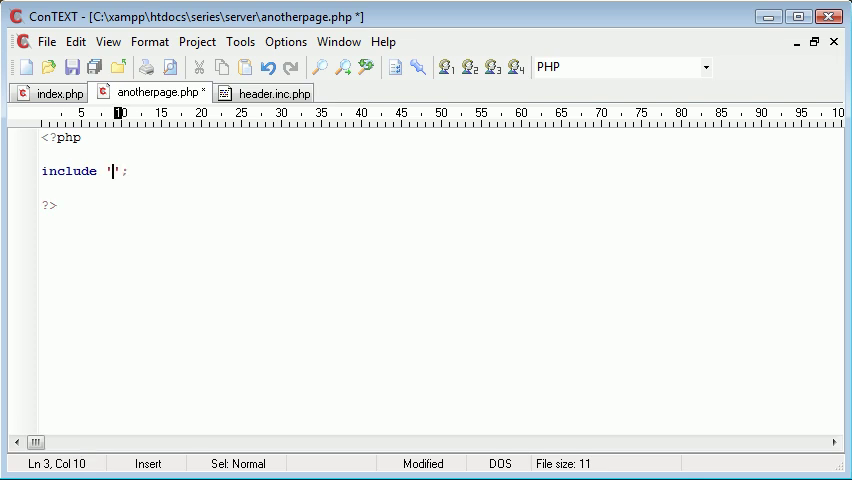
{"action": "type", "text": "header.inc"}
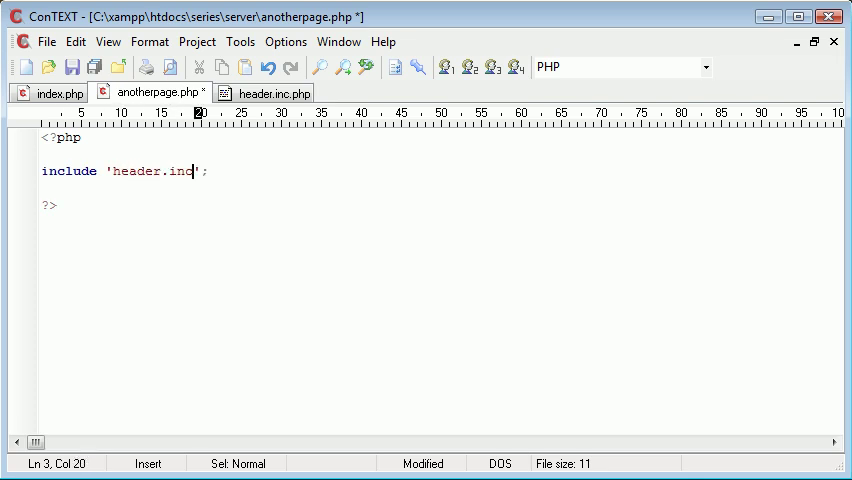
{"action": "type", "text": ".php"}
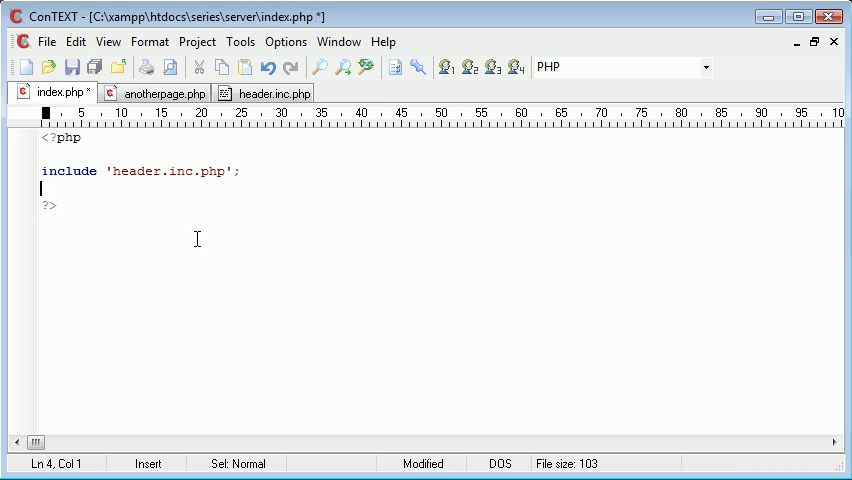
Step: Cycle through the anotherpage.php and header.inc.php tabs, ending on index.php
{"action": "left_click", "coordinate": [155, 92]}
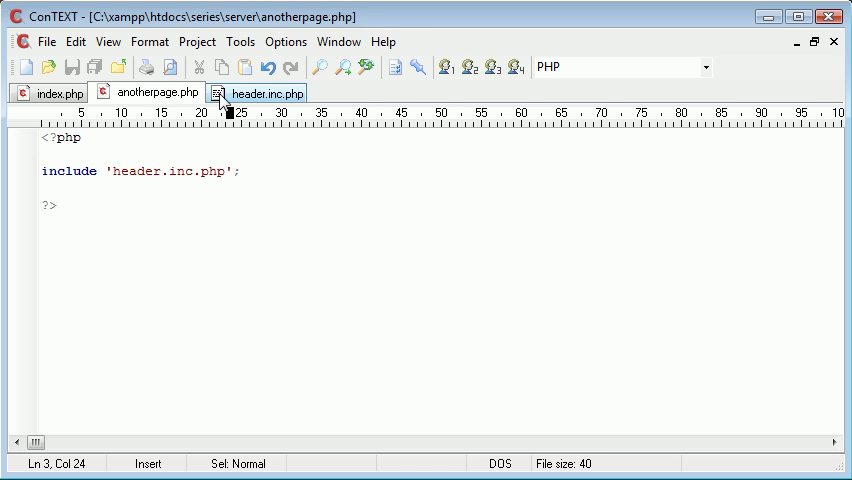
{"action": "left_click", "coordinate": [267, 92]}
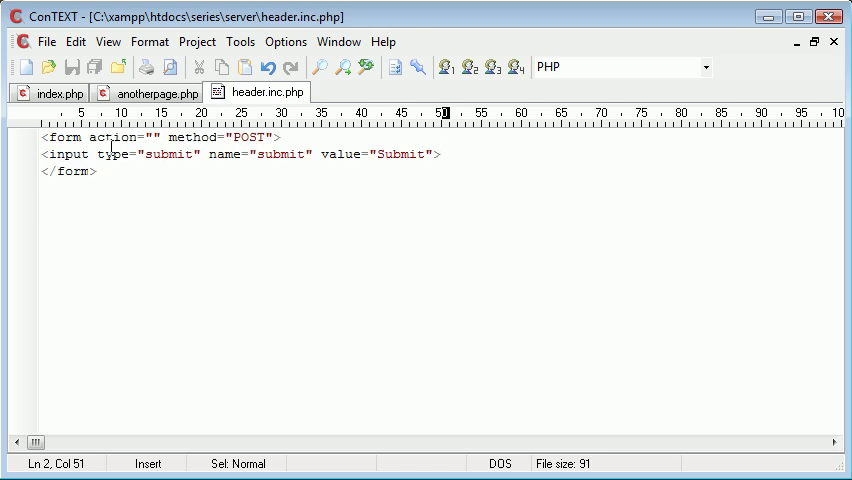
{"action": "left_click", "coordinate": [143, 137]}
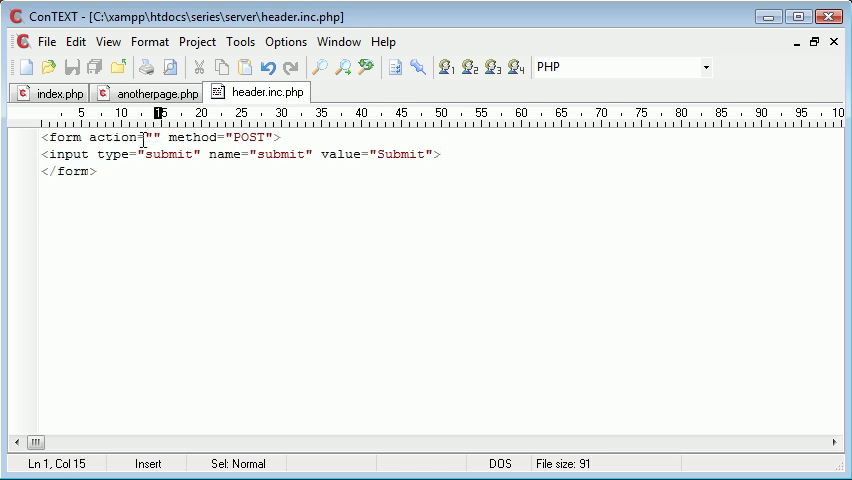
{"action": "left_click", "coordinate": [58, 92]}
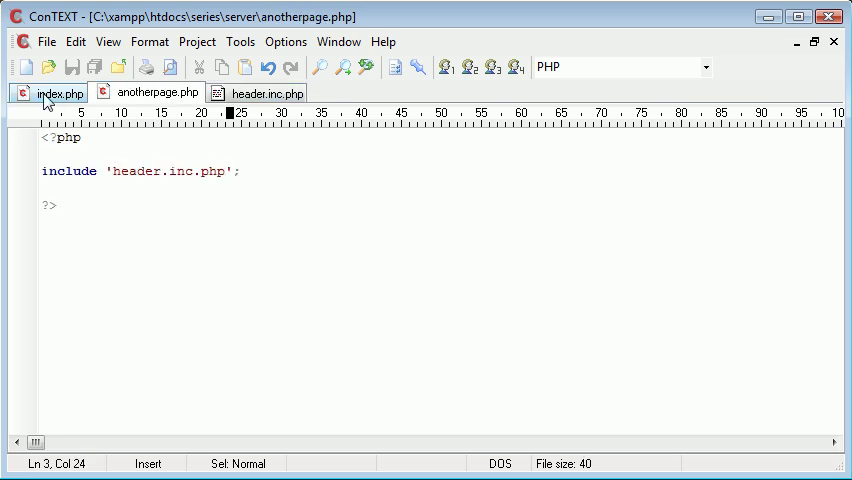
{"action": "left_click", "coordinate": [59, 92]}
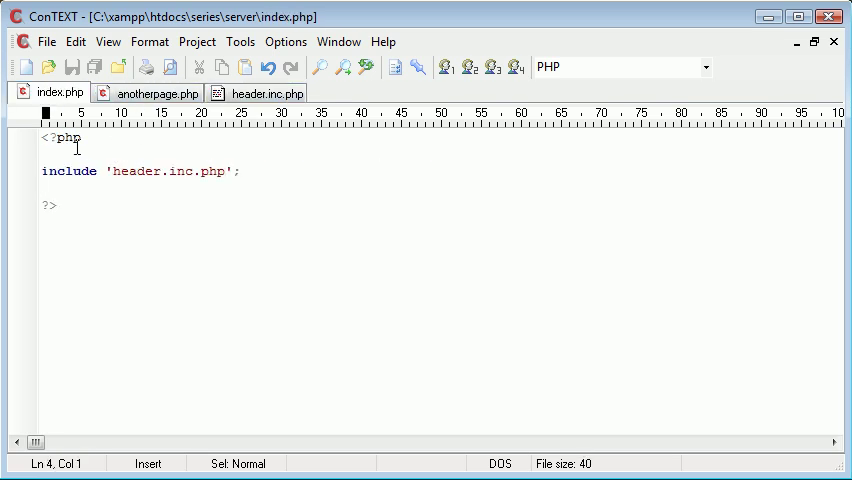
{"action": "mouse_move", "coordinate": [110, 162]}
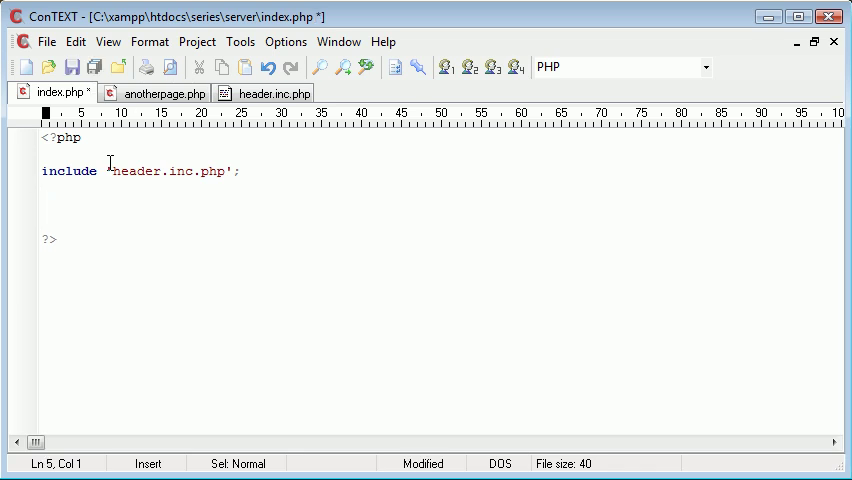
Step: Add if (isset($_POST['submit'])) { echo 'Process 1'; } to index.php and save
{"action": "type", "text": "if (ise)"}
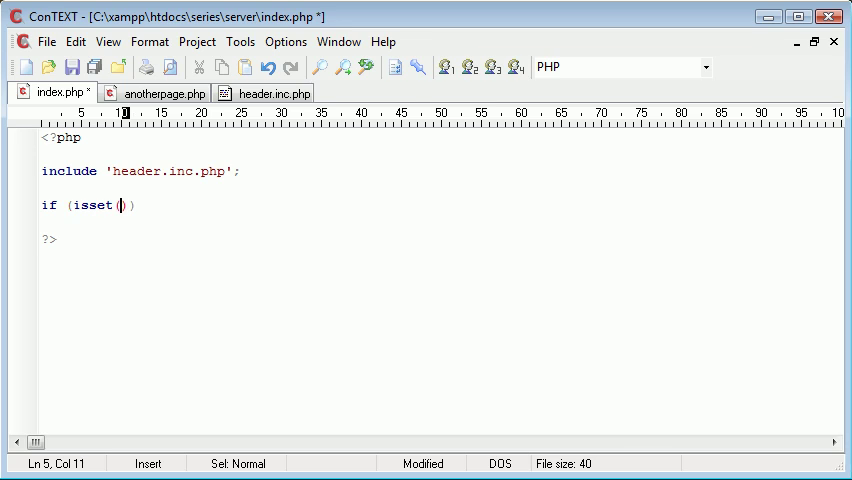
{"action": "type", "text": "$_POST['submit"}
{"action": "type", "text": "e"}
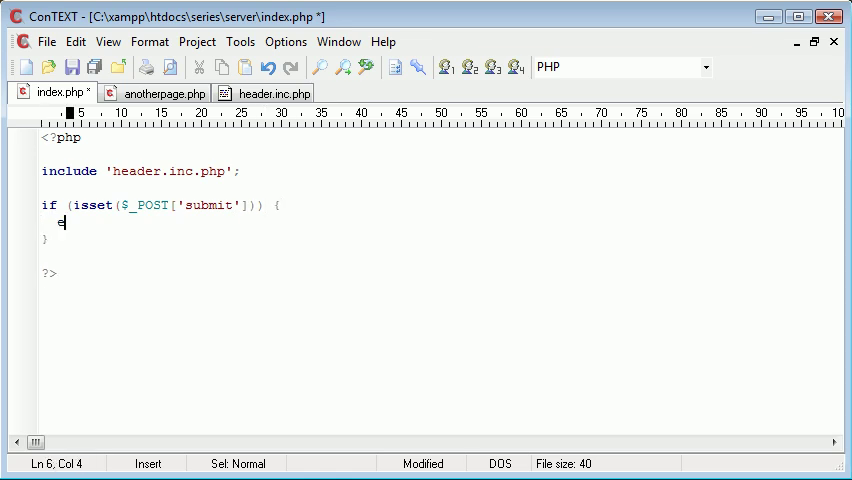
{"action": "type", "text": "cho '';"}
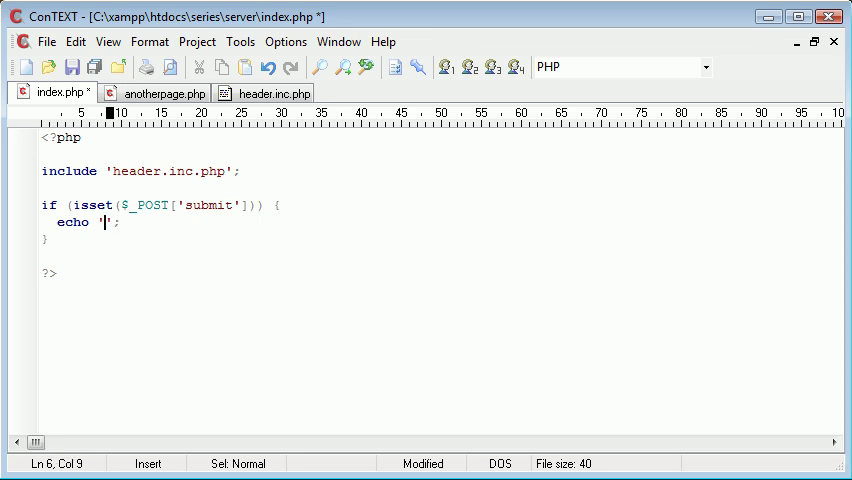
{"action": "type", "text": "Process 1"}
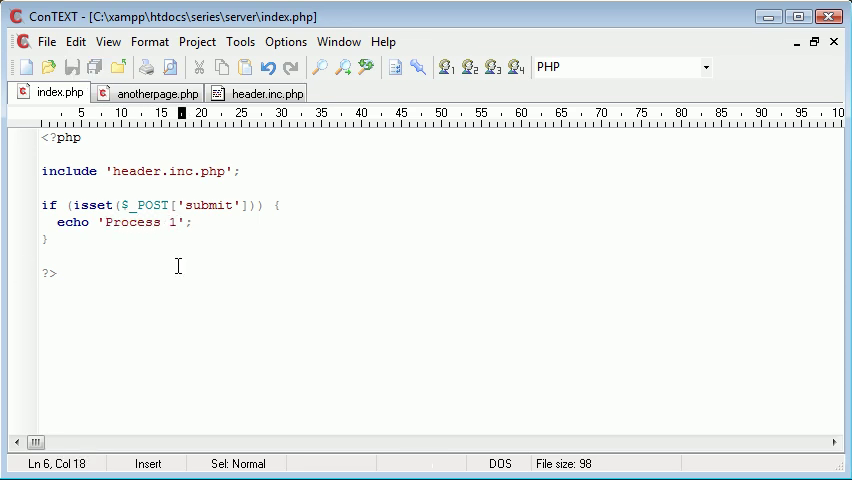
{"action": "left_click", "coordinate": [156, 92]}
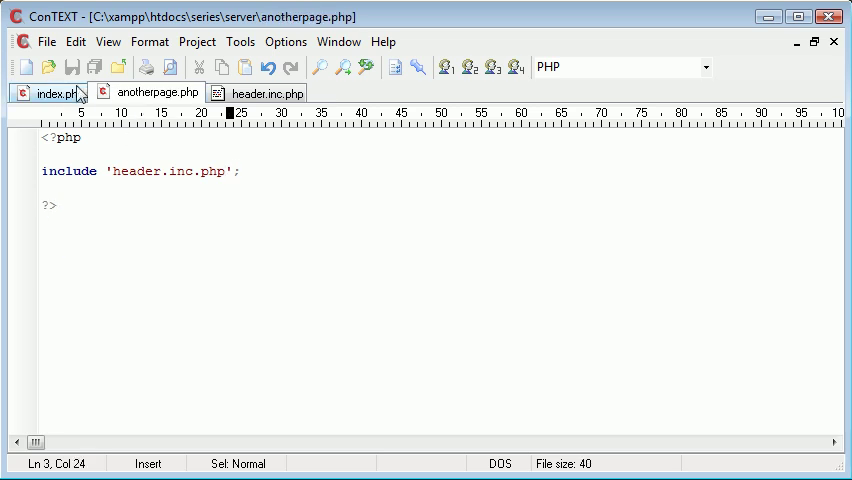
Step: Copy the Process 1 submit check from index.php into anotherpage.php
{"action": "left_click", "coordinate": [56, 93]}
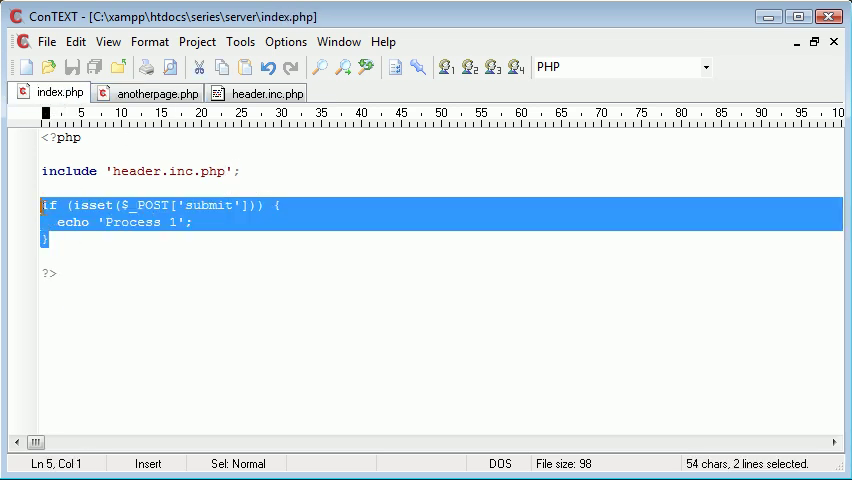
{"action": "left_click", "coordinate": [156, 92]}
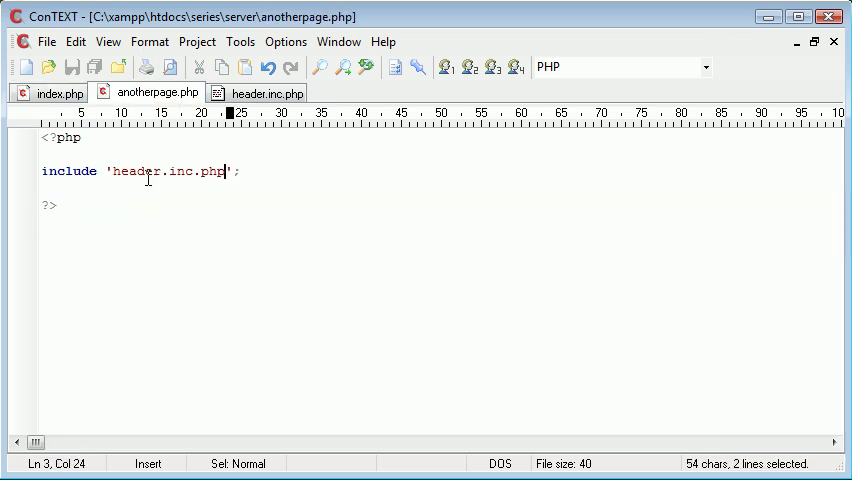
{"action": "type", "text": "if (isset($_POST['submit'])) {"}
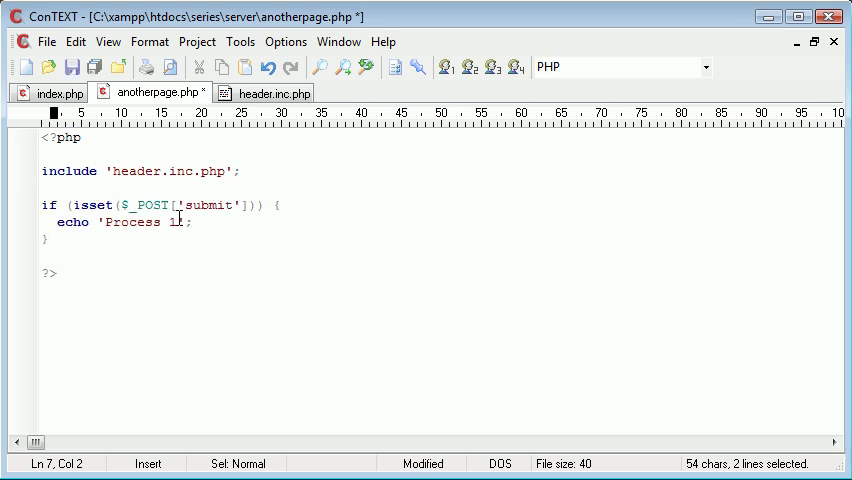
{"action": "left_click", "coordinate": [50, 93]}
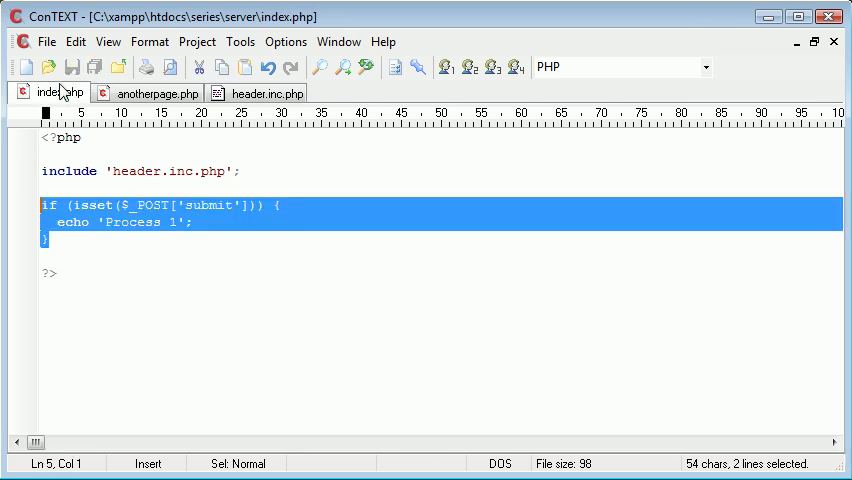
{"action": "left_click", "coordinate": [137, 256]}
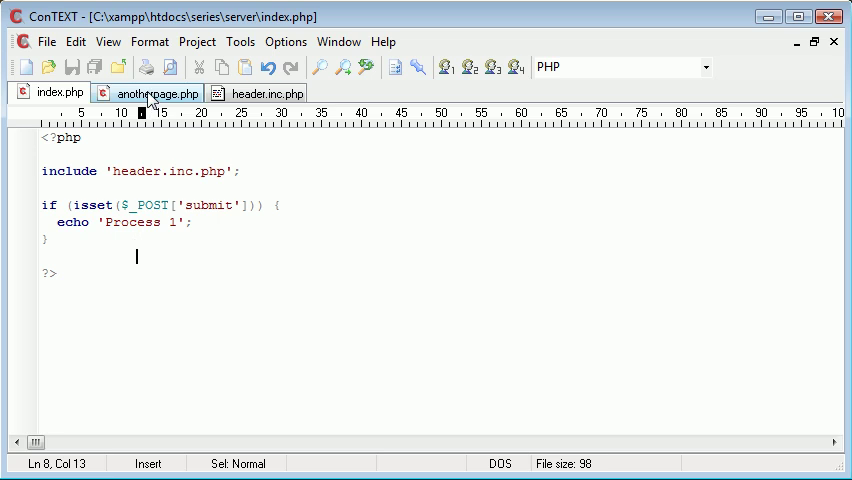
{"action": "mouse_move", "coordinate": [238, 93]}
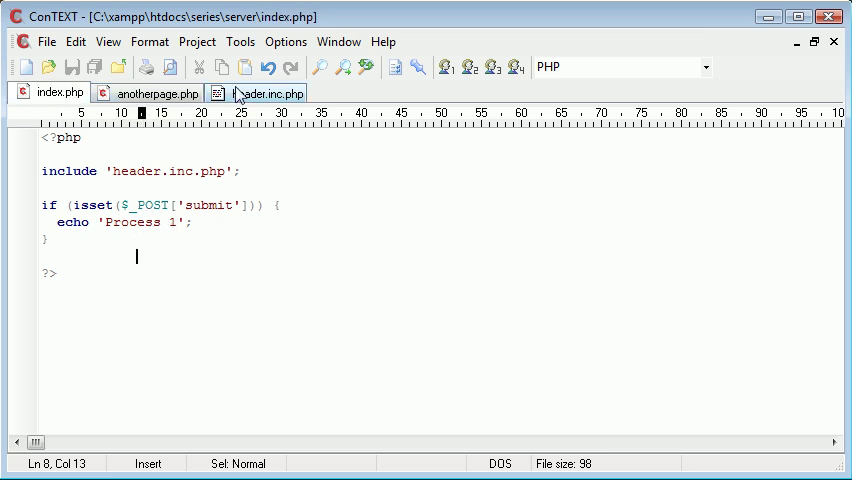
{"action": "left_click", "coordinate": [265, 92]}
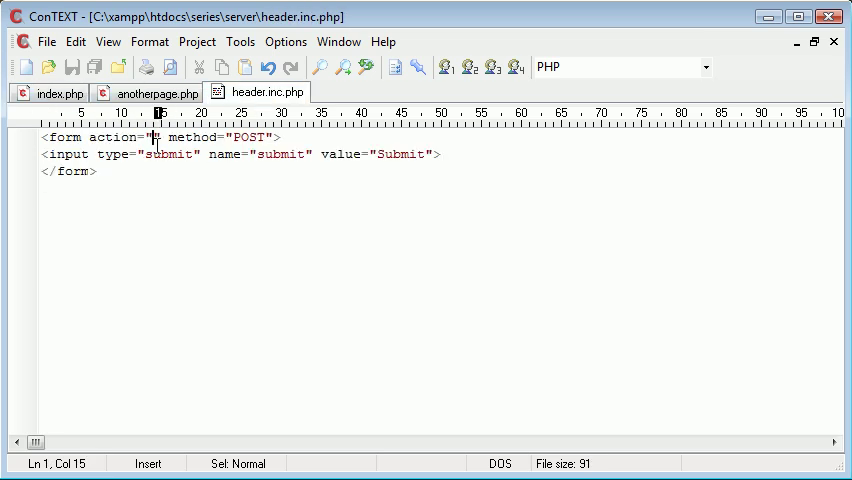
{"action": "mouse_move", "coordinate": [158, 93]}
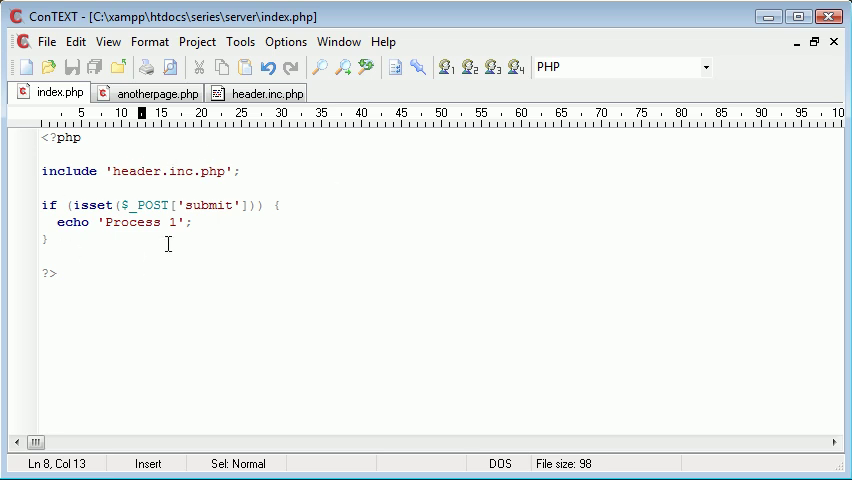
Step: Make anotherpage.php echo 'Process 2' and set the header form action to index.php
{"action": "left_click", "coordinate": [155, 93]}
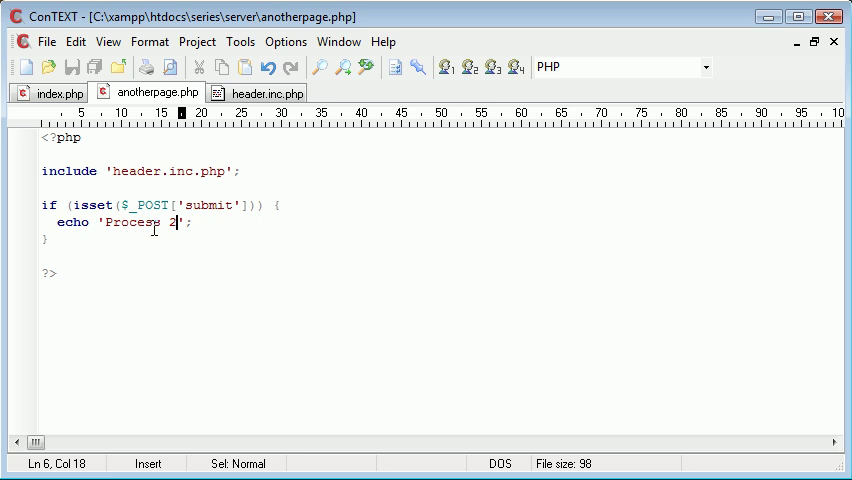
{"action": "left_click", "coordinate": [265, 92]}
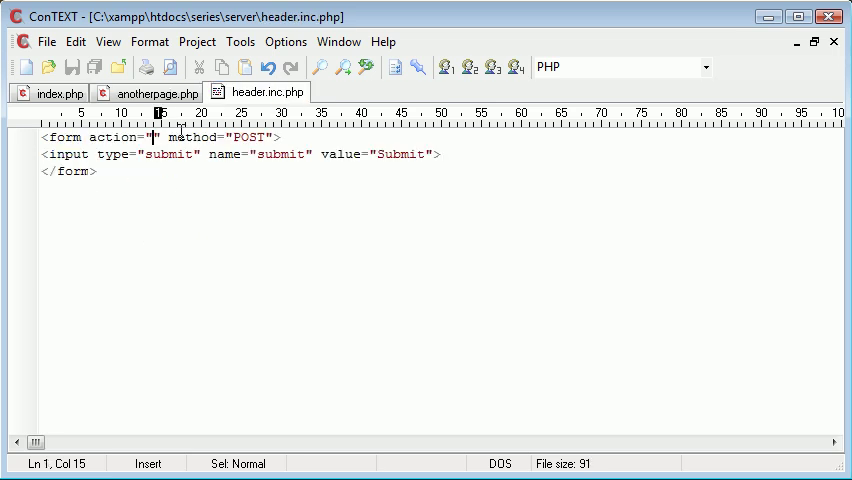
{"action": "type", "text": "index.php"}
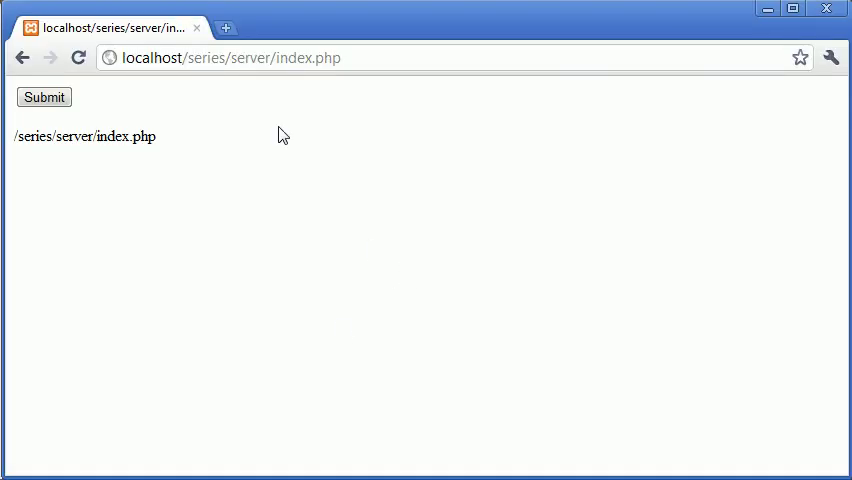
Step: Submit the form from index.php and anotherpage.php, confirming both show Process 1
{"action": "left_click", "coordinate": [44, 97]}
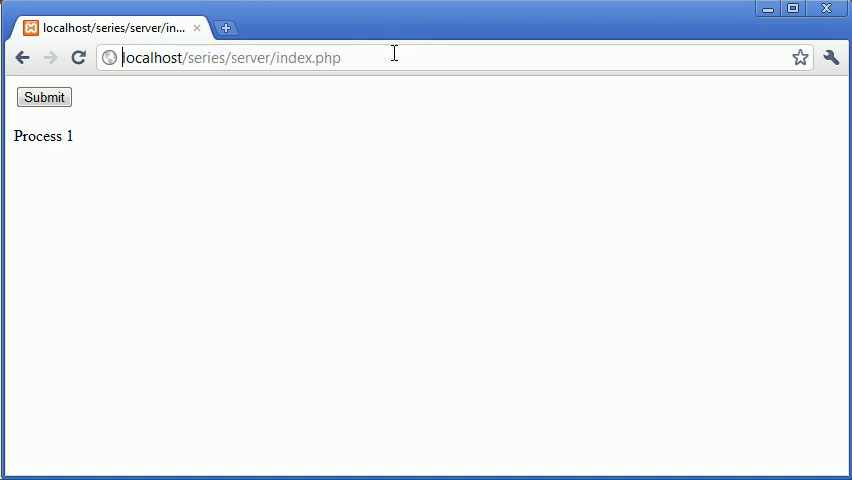
{"action": "double_click", "coordinate": [294, 57]}
{"action": "type", "text": "anotherpage"}
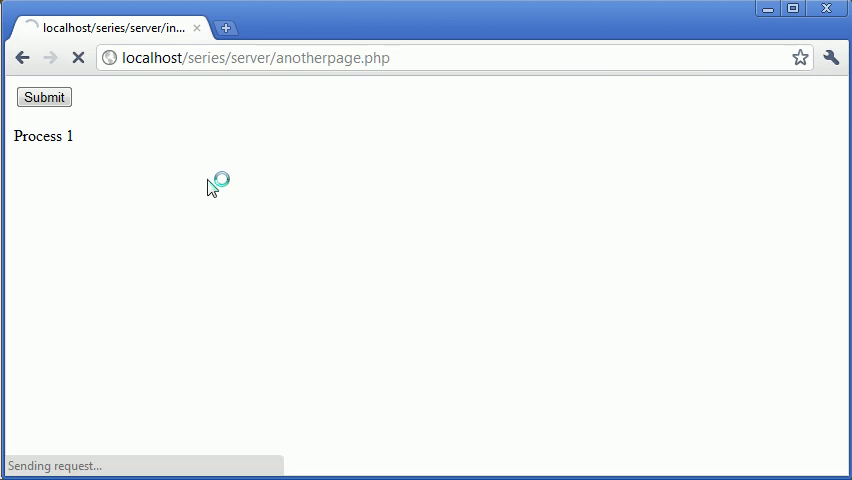
{"action": "left_click", "coordinate": [44, 97]}
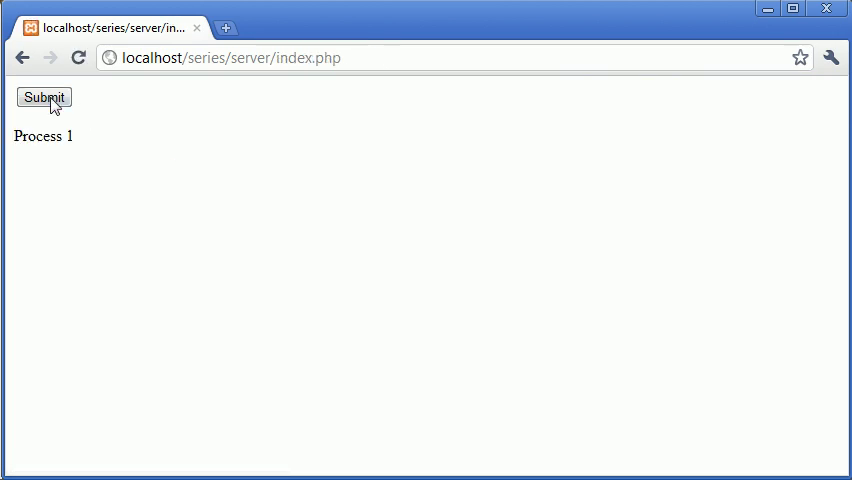
{"action": "mouse_move", "coordinate": [288, 85]}
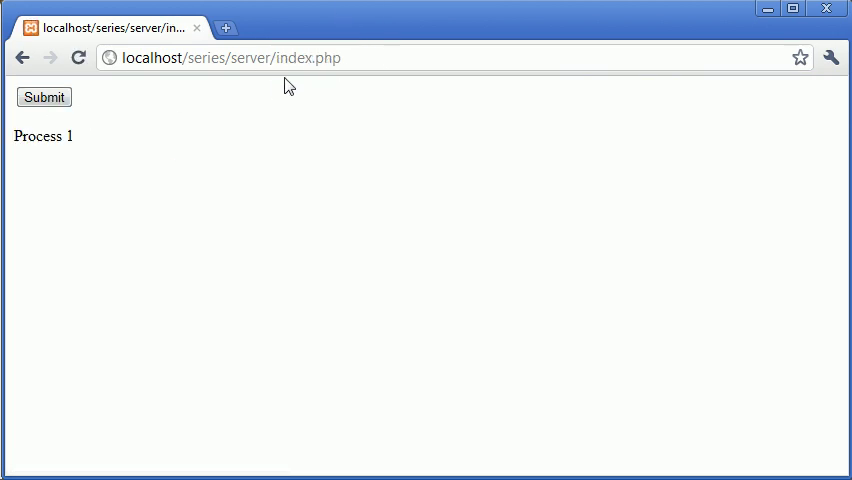
{"action": "left_click", "coordinate": [44, 97]}
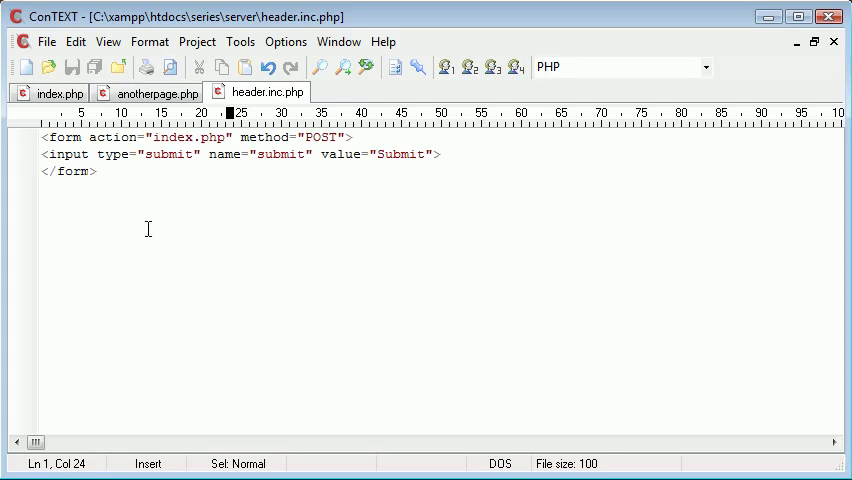
Step: Add a PHP block atop header.inc.php: $script_name = $_SERVER['SCRIPT_NAME'];
{"action": "left_click", "coordinate": [155, 92]}
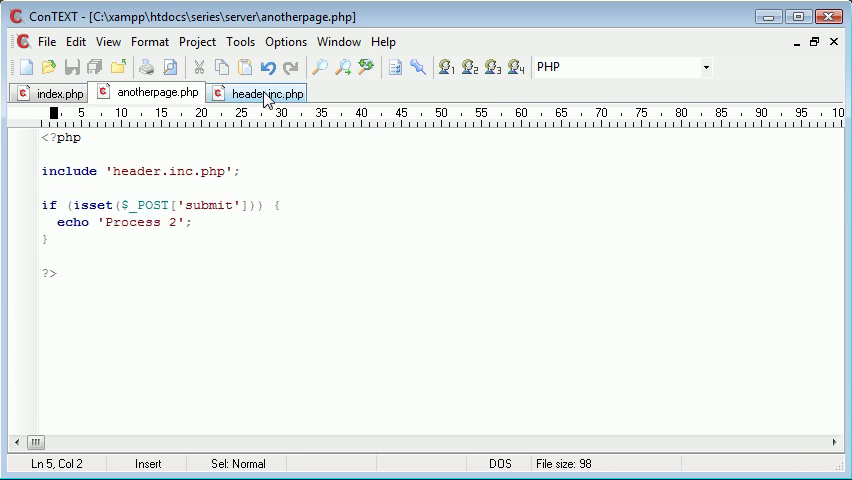
{"action": "left_click", "coordinate": [262, 92]}
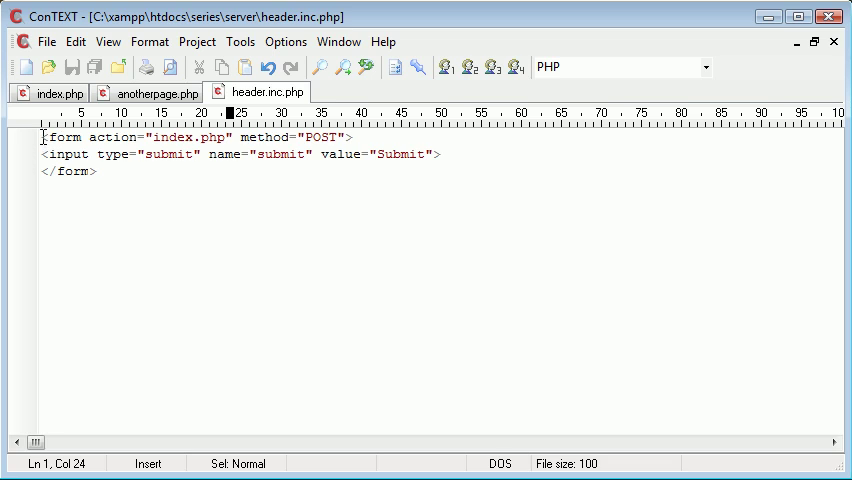
{"action": "type", "text": "<?php"}
{"action": "type", "text": "?>"}
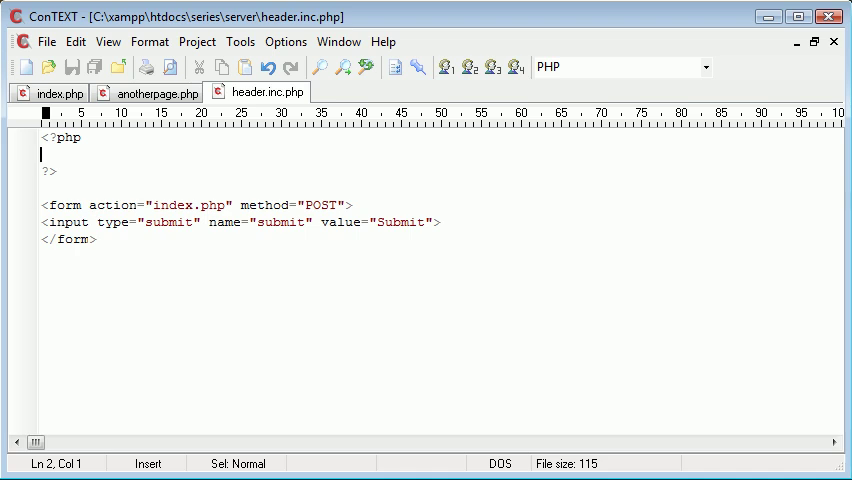
{"action": "type", "text": "$script_name ="}
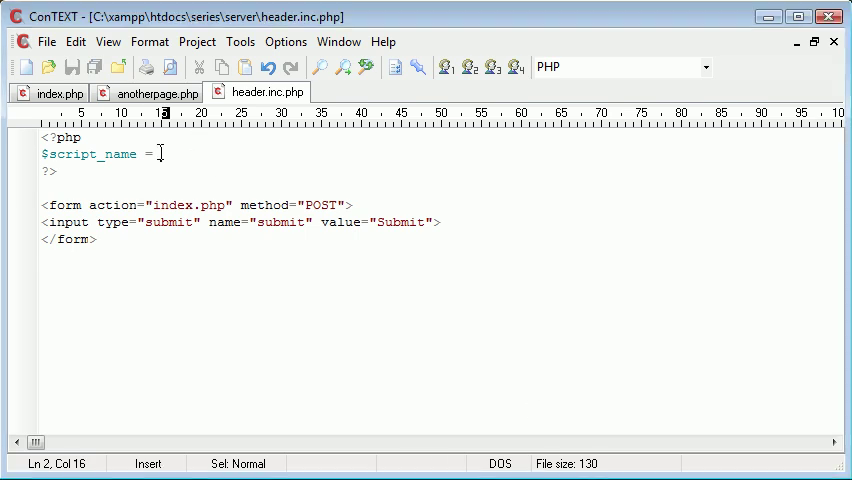
{"action": "type", "text": "$_SERVER[''];"}
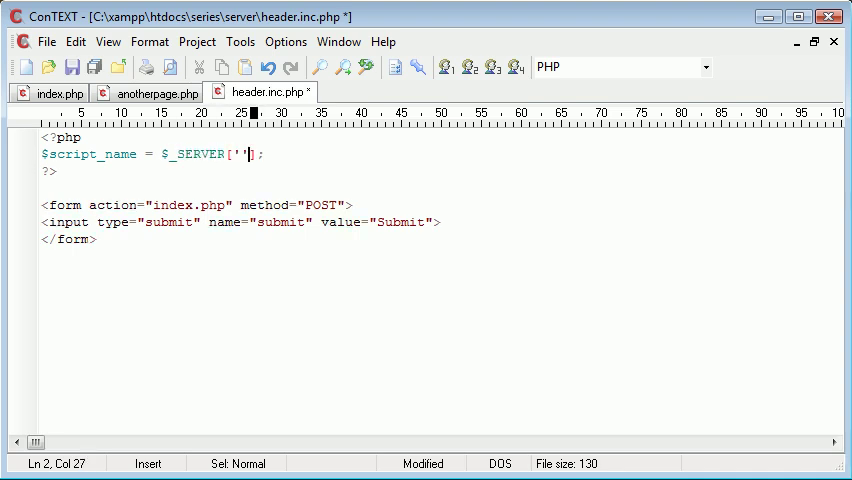
{"action": "key", "text": "Left"}
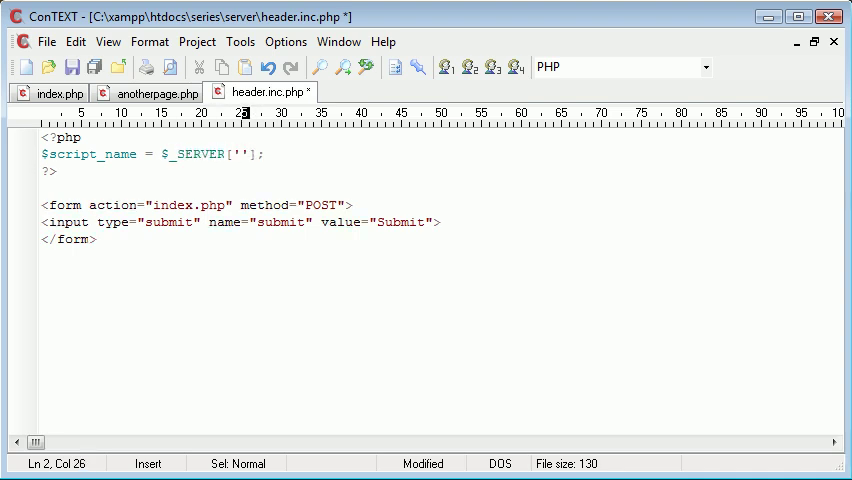
{"action": "type", "text": "SCRIPT_"}
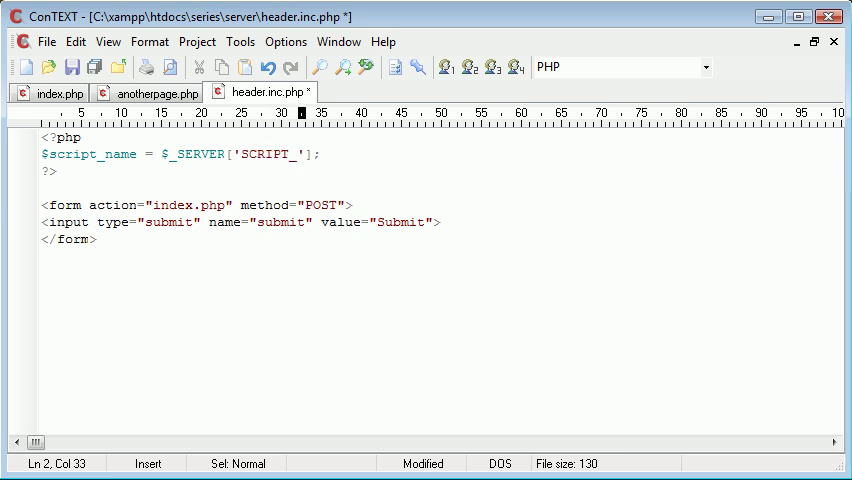
{"action": "type", "text": "NAME"}
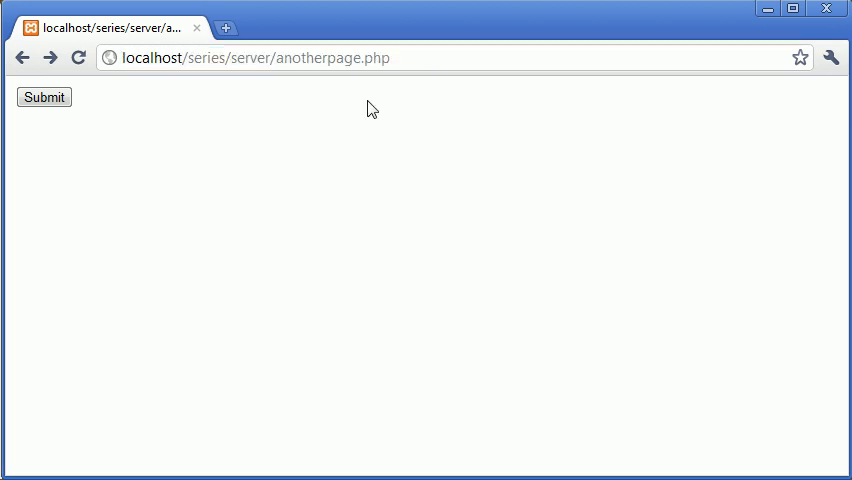
{"action": "mouse_move", "coordinate": [367, 301]}
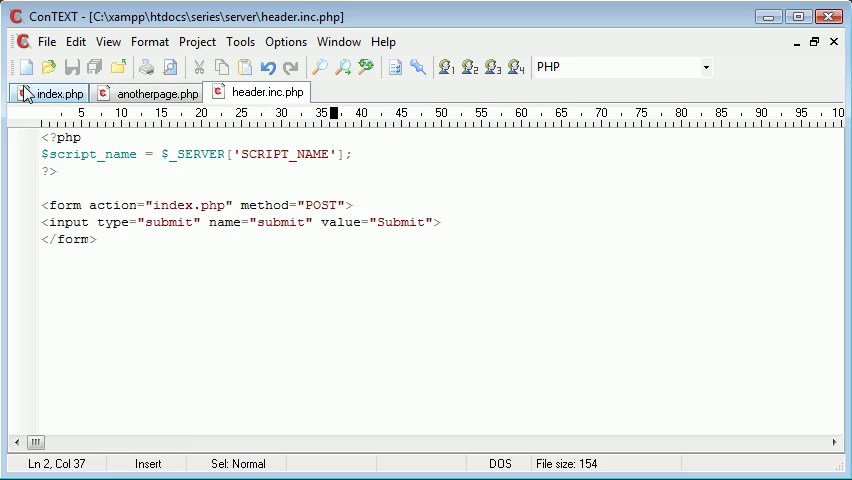
Step: After comparing with anotherpage.php, set the form action to <?php echo $script_name; ?>
{"action": "left_click", "coordinate": [156, 92]}
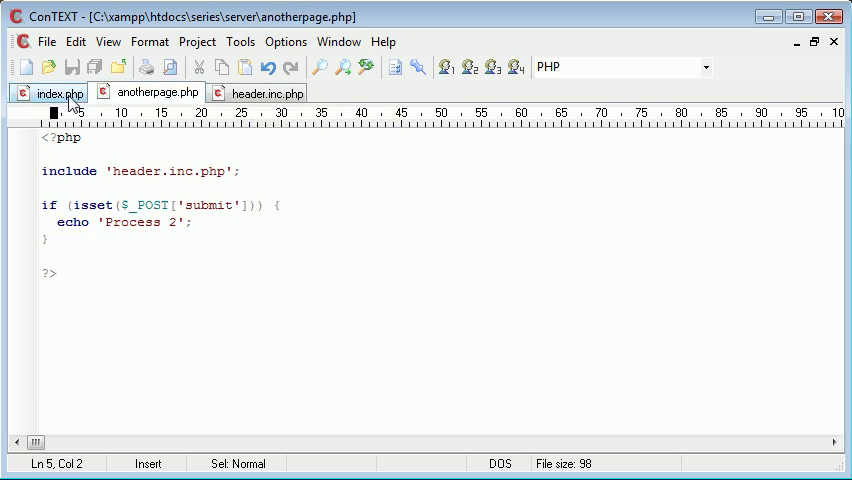
{"action": "left_click", "coordinate": [266, 92]}
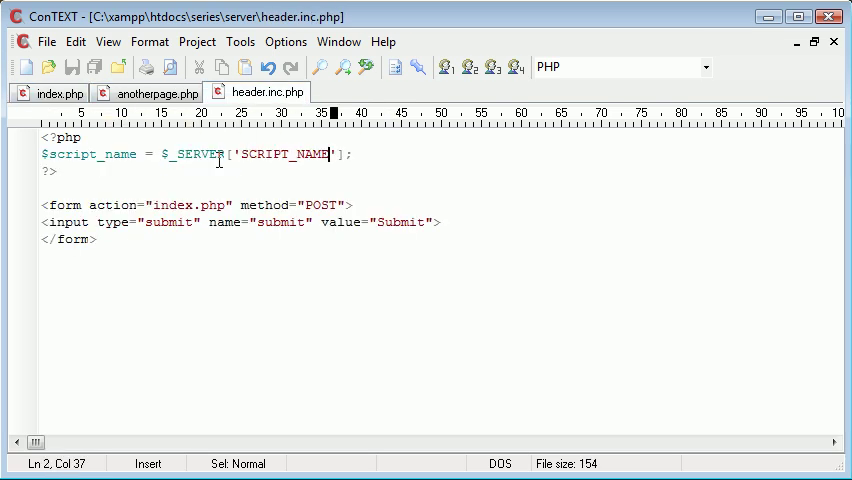
{"action": "left_click", "coordinate": [157, 92]}
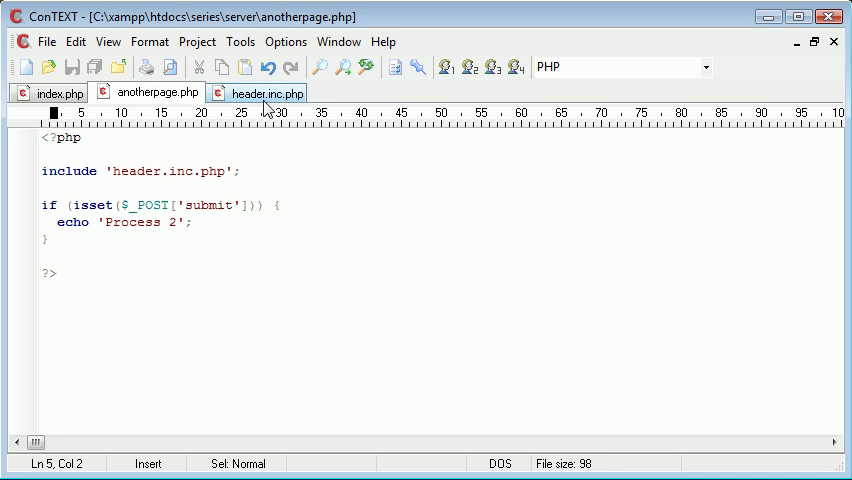
{"action": "left_click", "coordinate": [263, 92]}
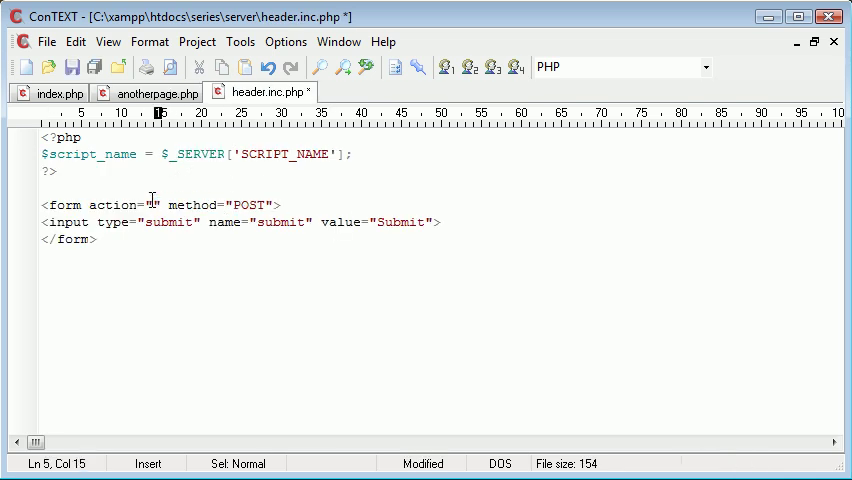
{"action": "type", "text": "<?php ?>"}
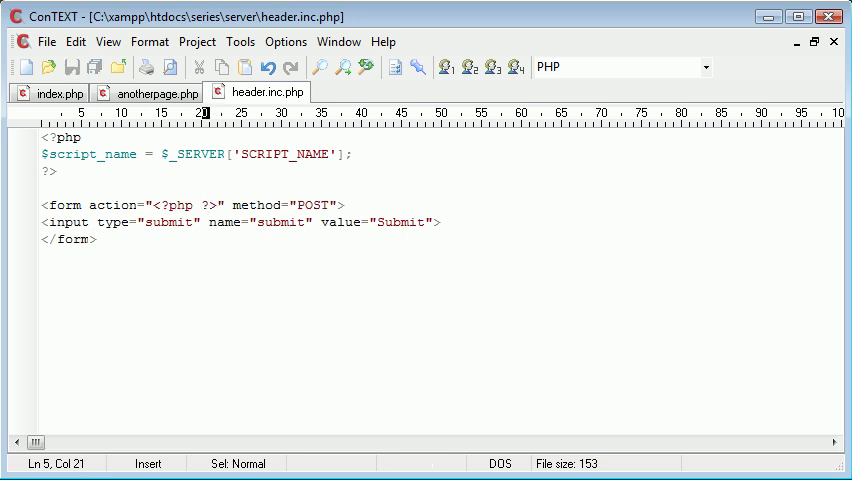
{"action": "type", "text": "echo $sc"}
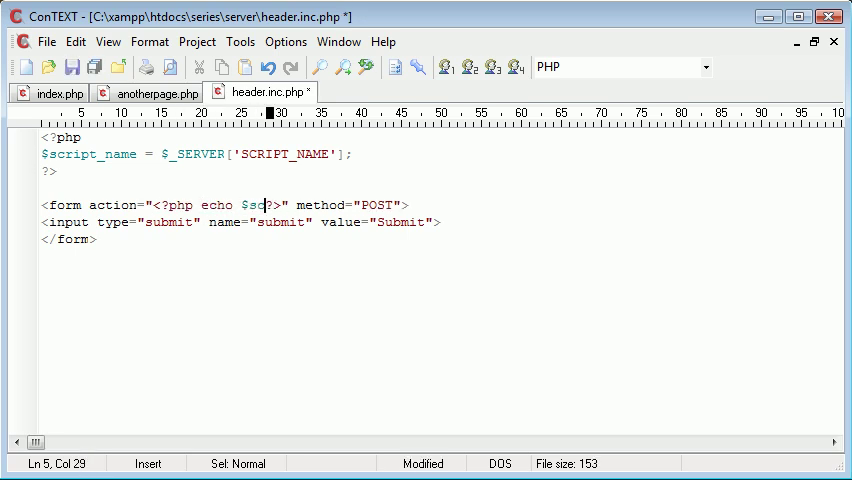
{"action": "type", "text": "ript_name;"}
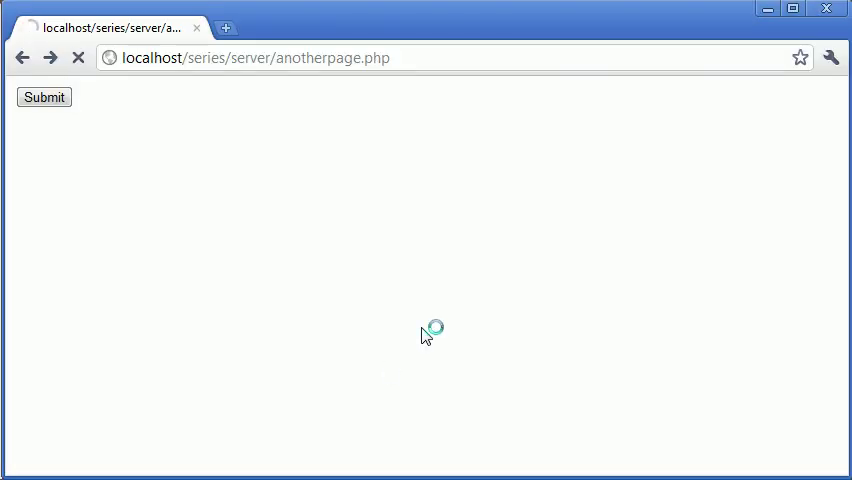
Step: Check the page source of anotherpage.php and index.php for each form's action, then close both
{"action": "right_click", "coordinate": [424, 330]}
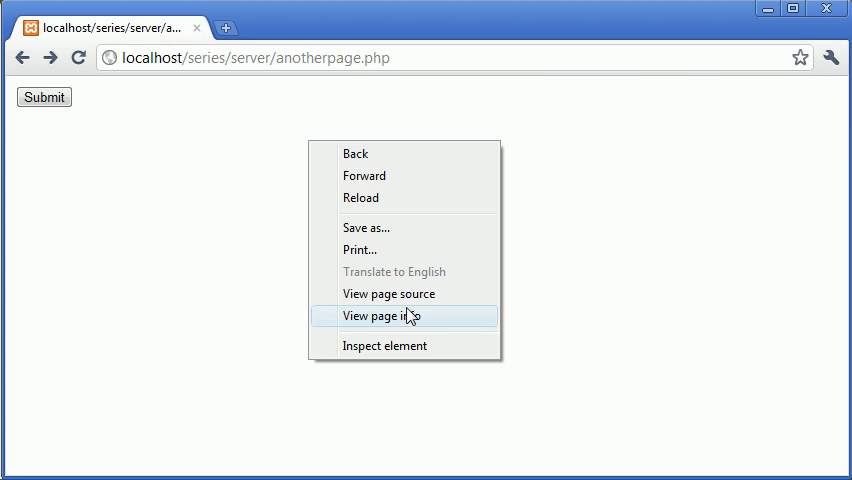
{"action": "left_click", "coordinate": [388, 293]}
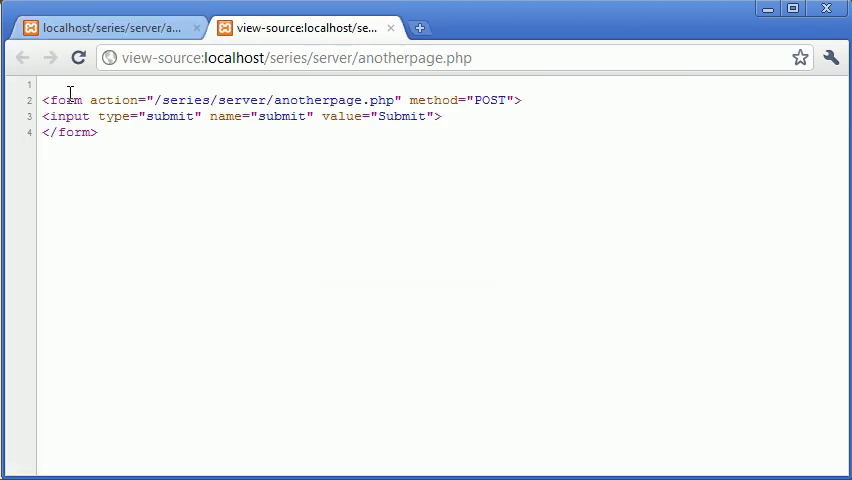
{"action": "mouse_move", "coordinate": [168, 95]}
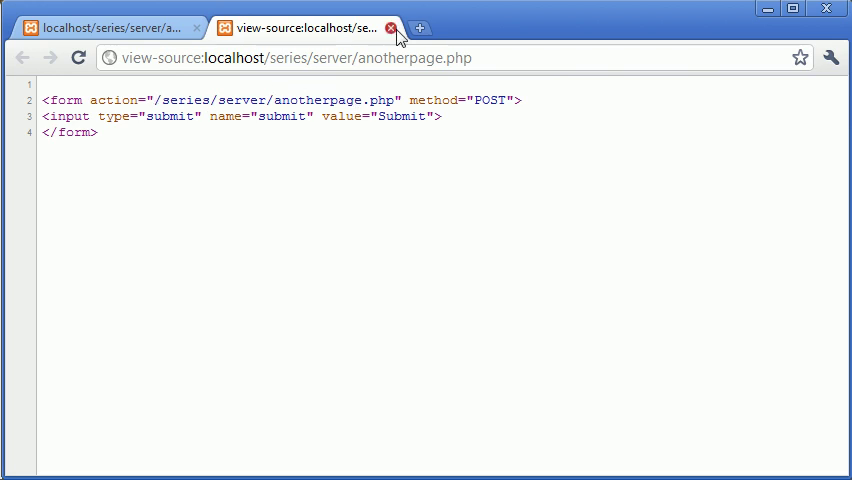
{"action": "left_click", "coordinate": [391, 28]}
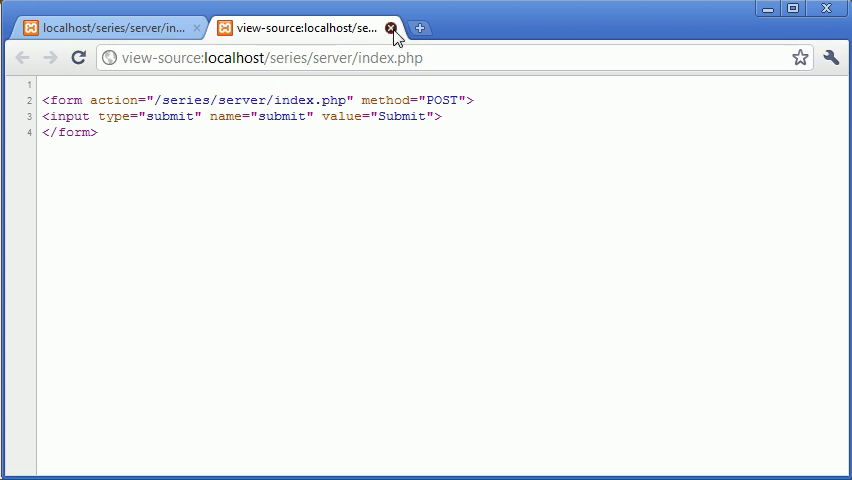
{"action": "left_click", "coordinate": [391, 28]}
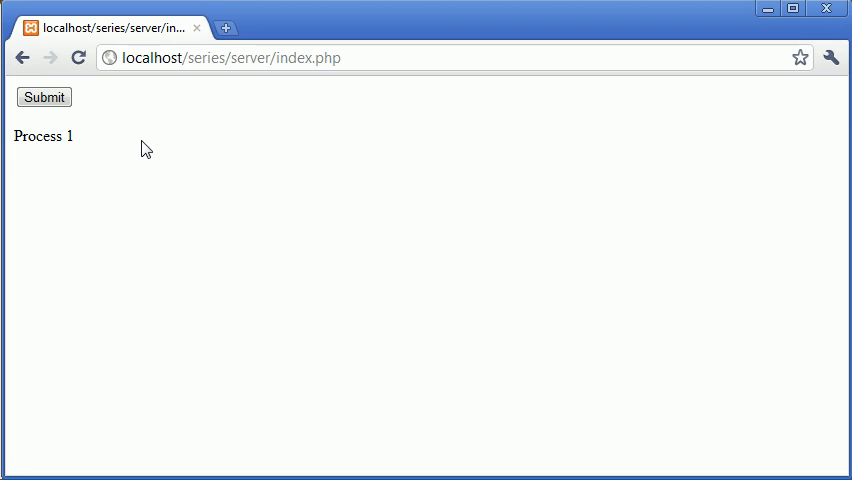
{"action": "mouse_move", "coordinate": [263, 94]}
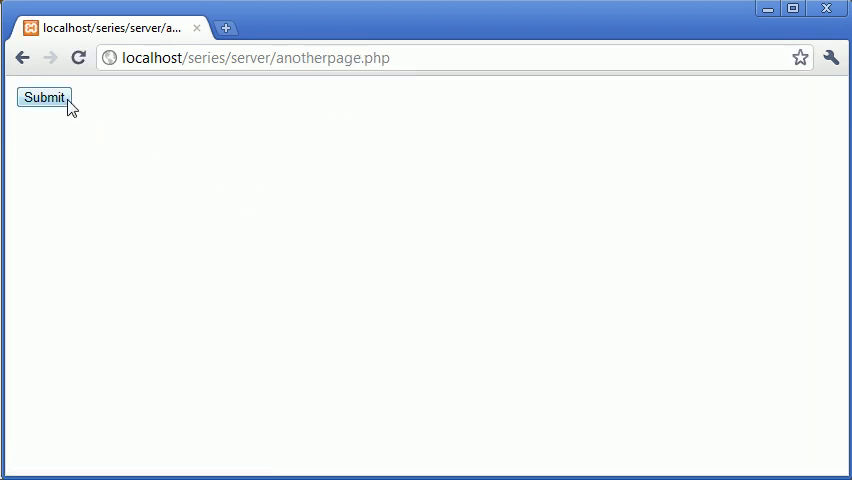
Step: Submit the anotherpage.php form and see Process 2 printed
{"action": "left_click", "coordinate": [44, 97]}
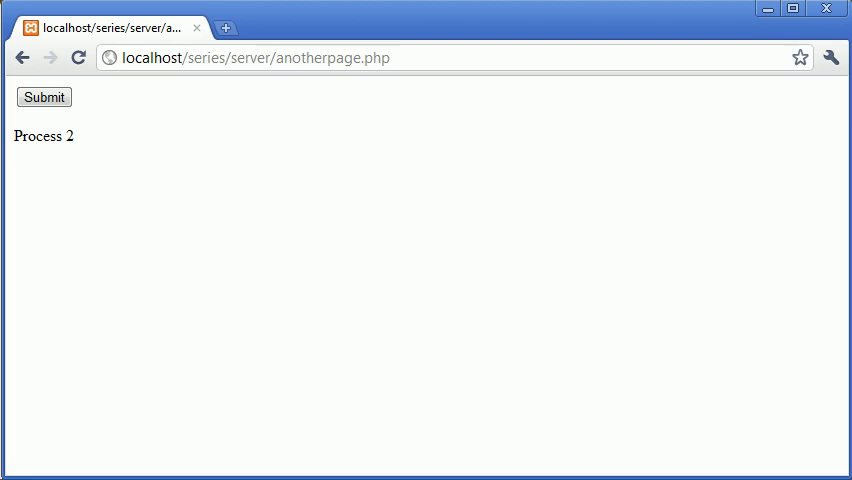
{"action": "mouse_move", "coordinate": [518, 274]}
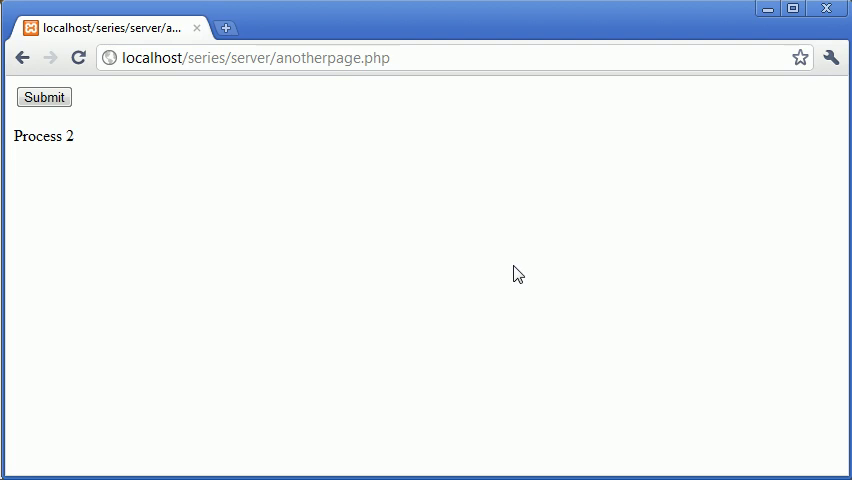
{"action": "mouse_move", "coordinate": [83, 143]}
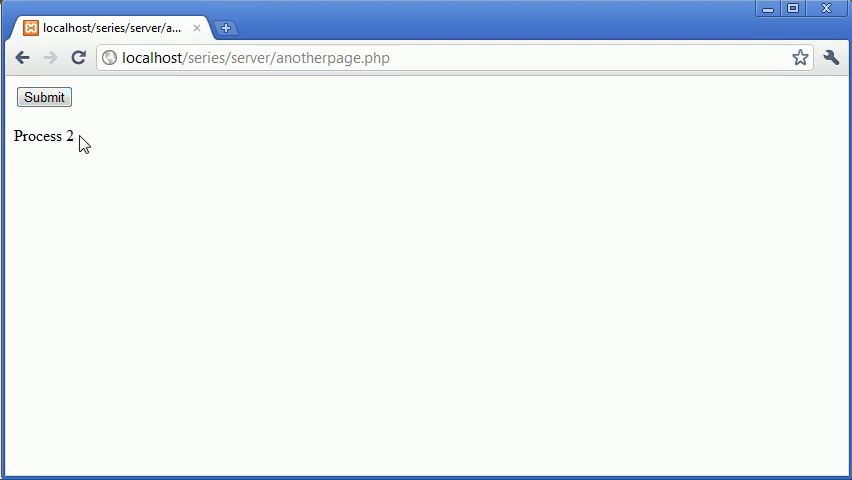